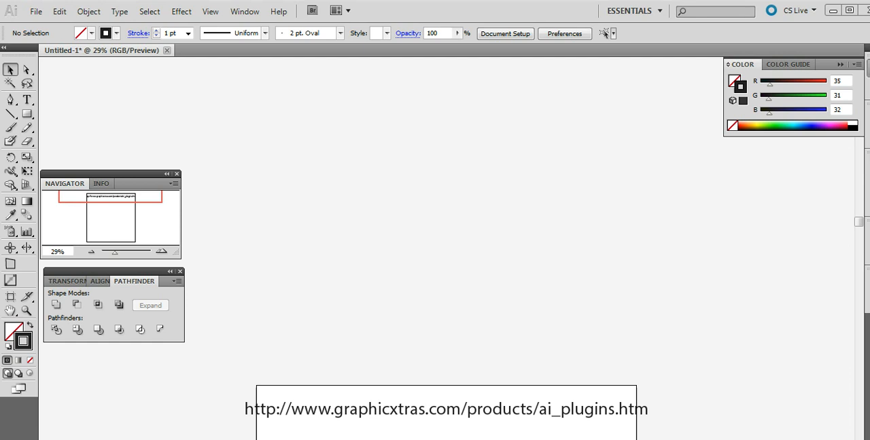
mouse_move(614, 95)
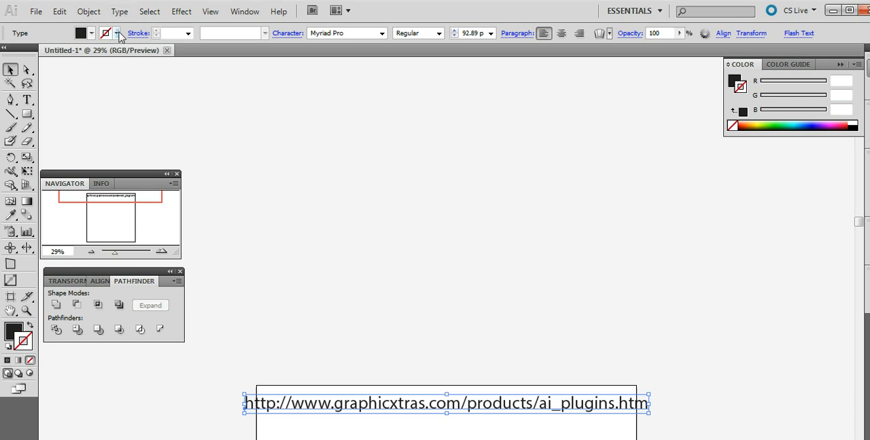
mouse_move(96, 15)
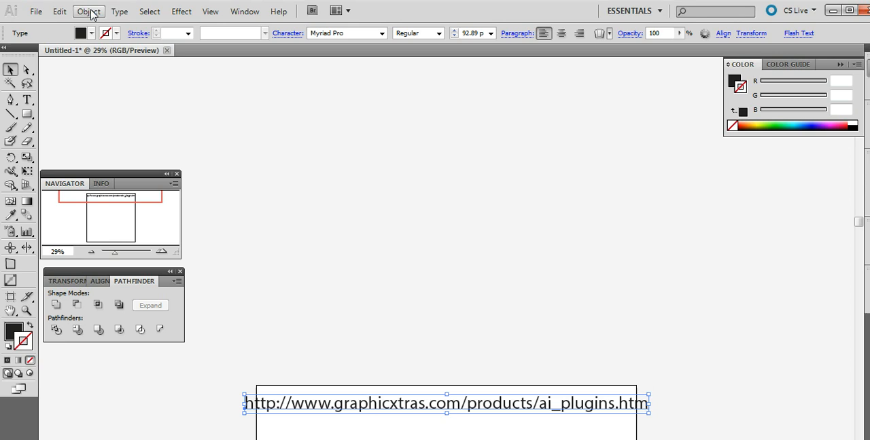
Launch the Abstract plug-in via Object > Filters > AVP Create and move its dialog aside.
left_click(87, 11)
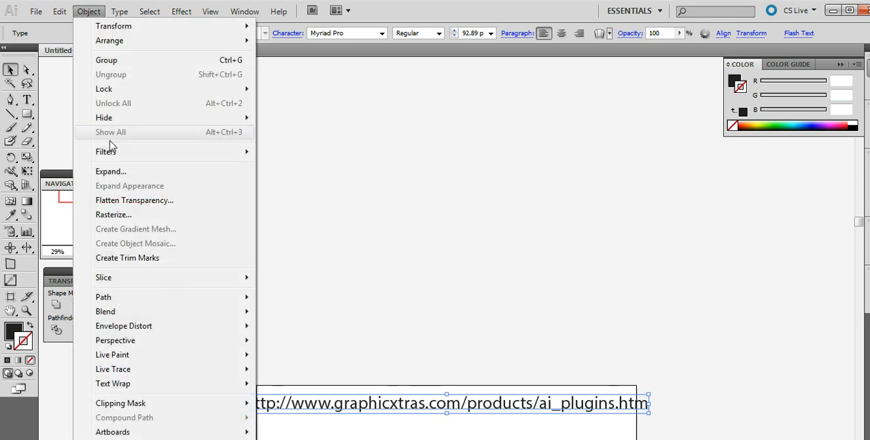
left_click(106, 151)
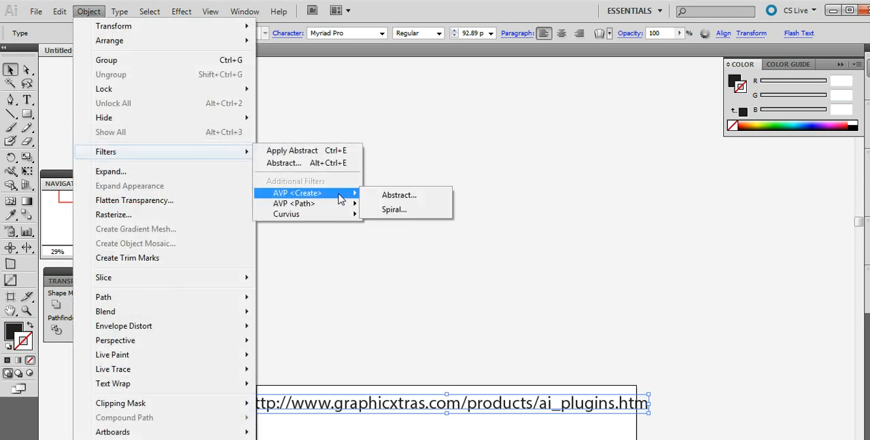
mouse_move(400, 206)
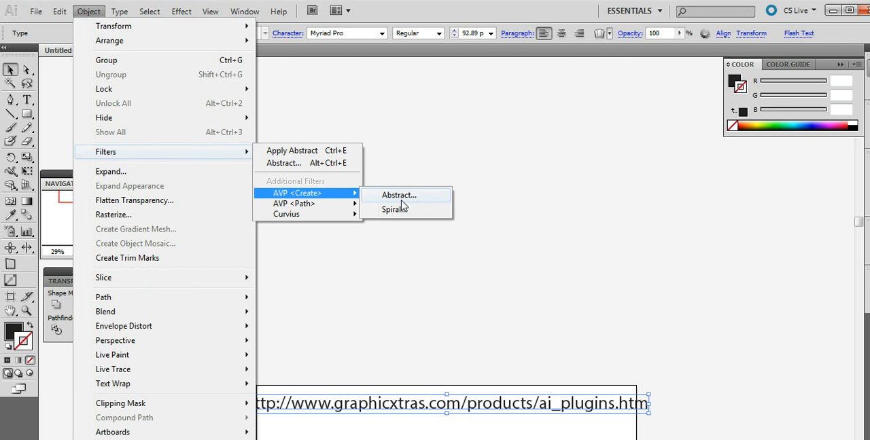
left_click(391, 196)
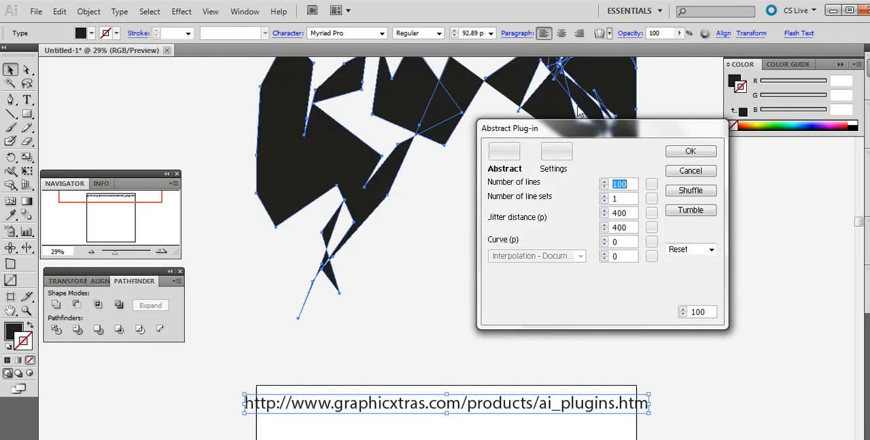
left_click_drag(578, 128, 527, 152)
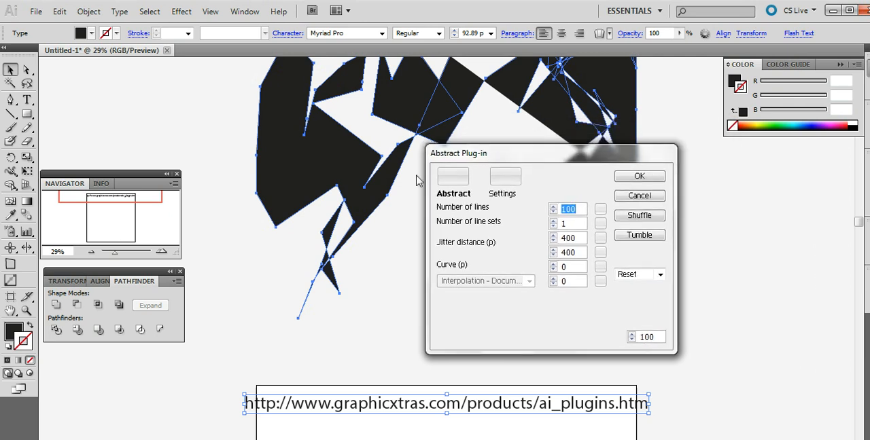
mouse_move(427, 87)
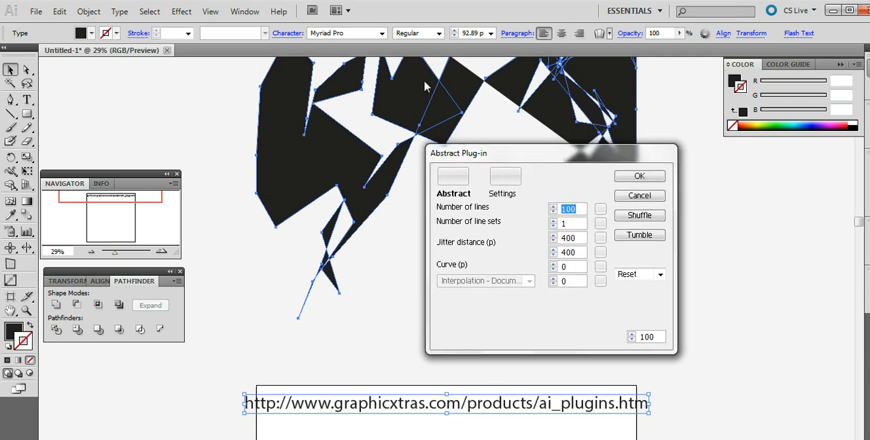
mouse_move(484, 154)
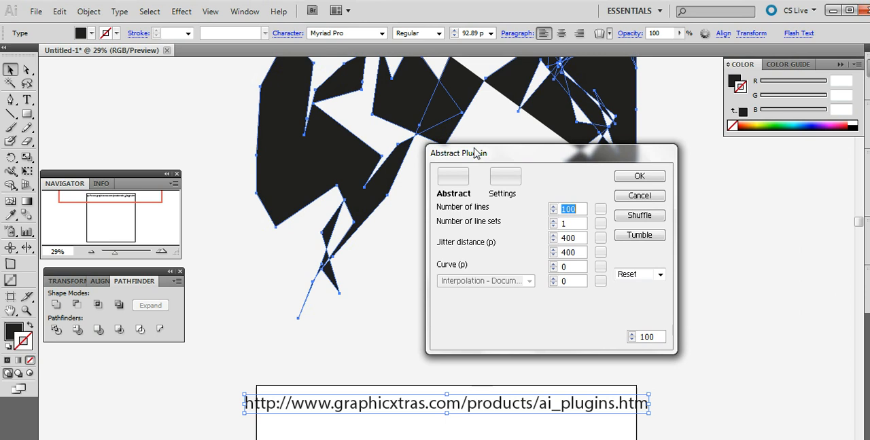
mouse_move(790, 204)
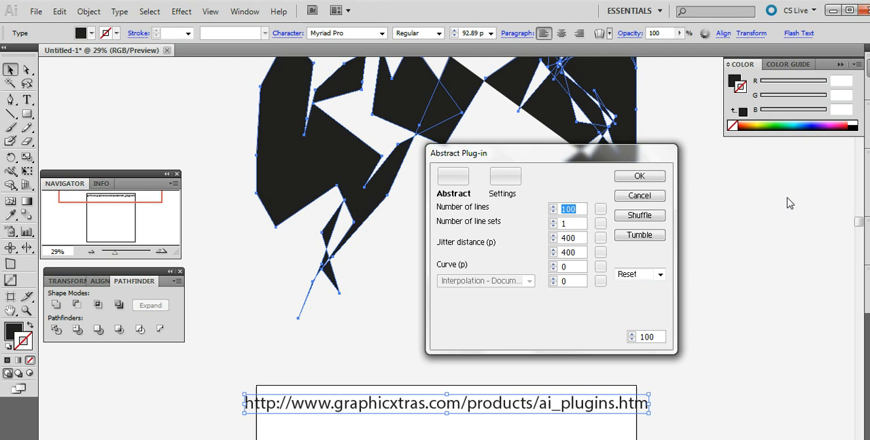
Cancel the Abstract dialog and set no fill with a 7 pt dark stroke.
left_click(638, 196)
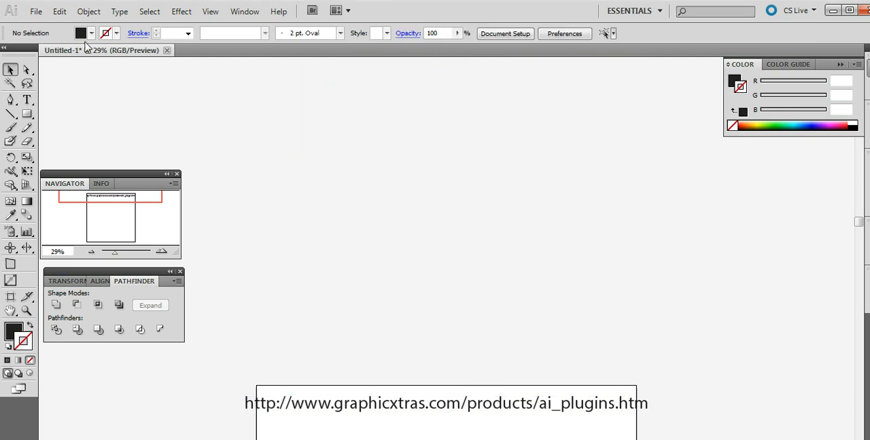
left_click(90, 32)
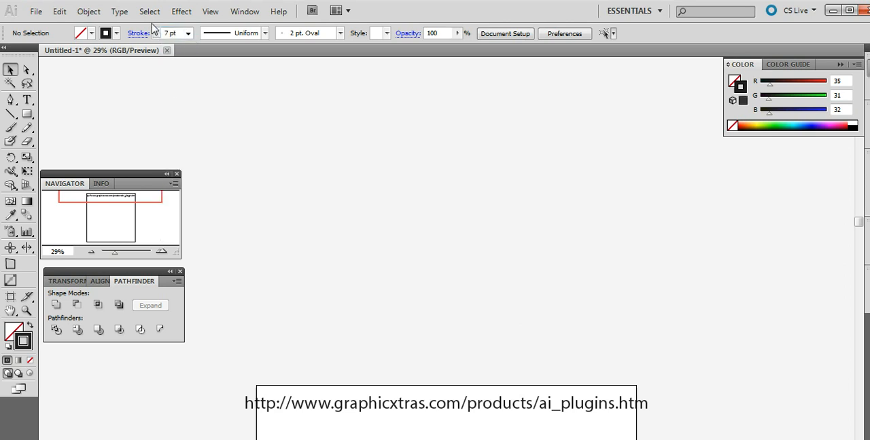
Reopen the Abstract plug-in from Object > Filters > AVP Create to preview unfilled stroked lines.
left_click(106, 11)
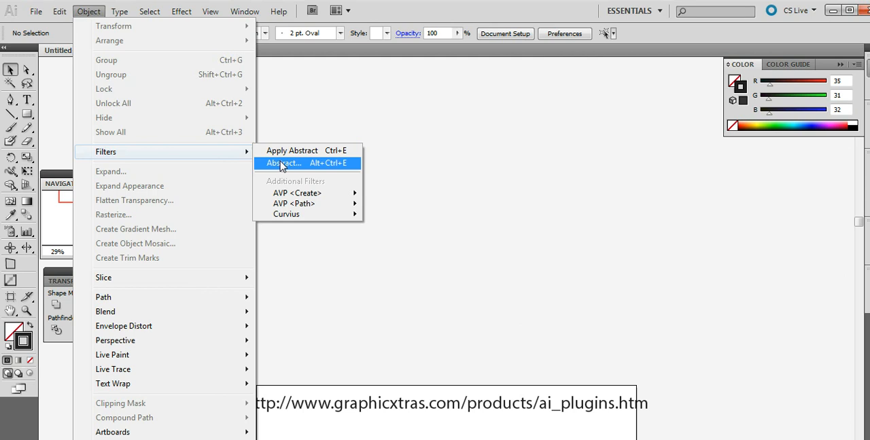
mouse_move(297, 193)
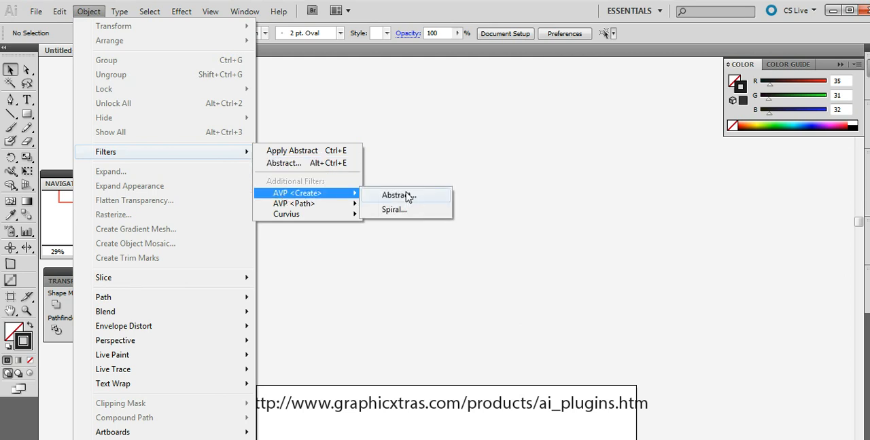
left_click(396, 195)
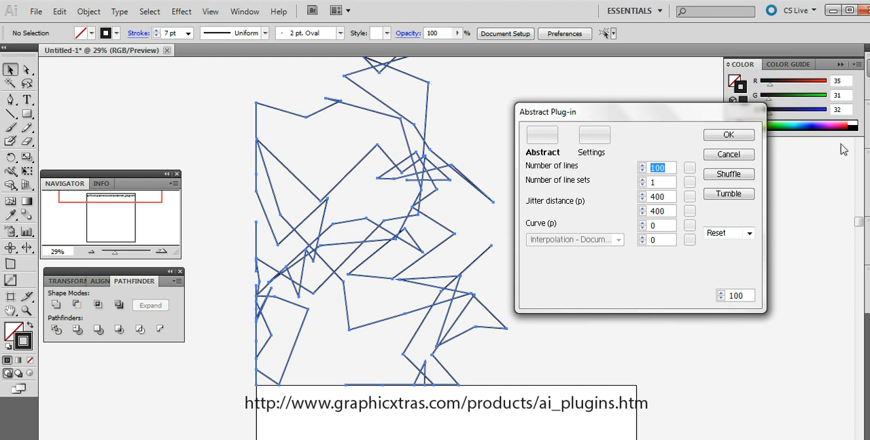
mouse_move(628, 193)
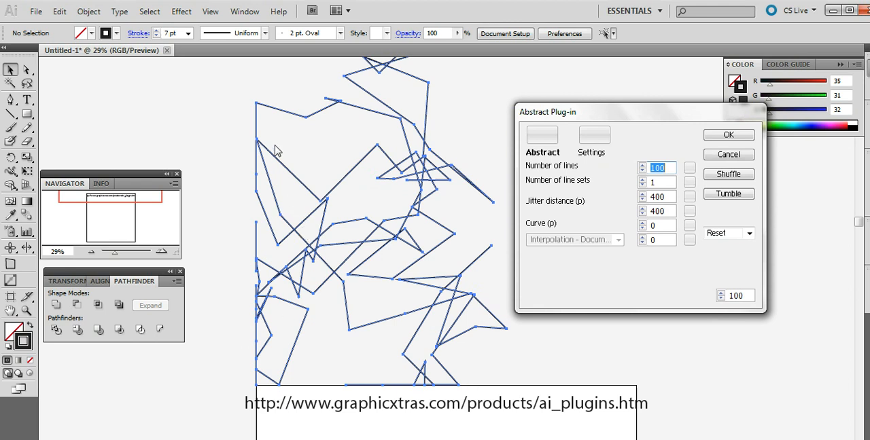
mouse_move(275, 127)
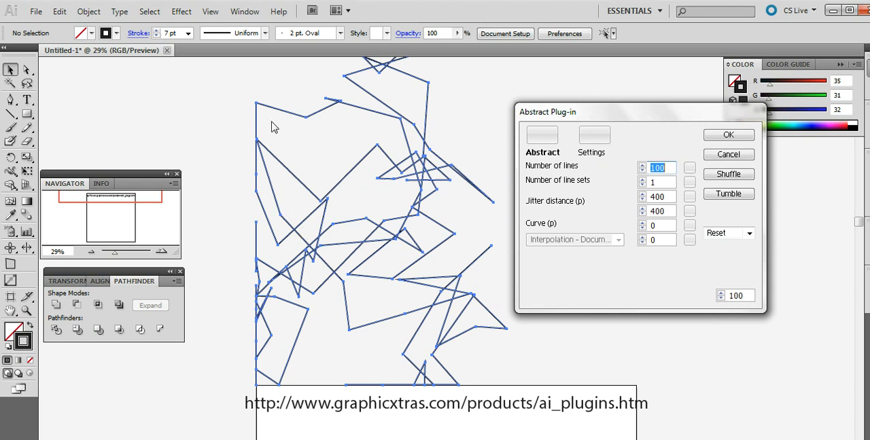
mouse_move(53, 75)
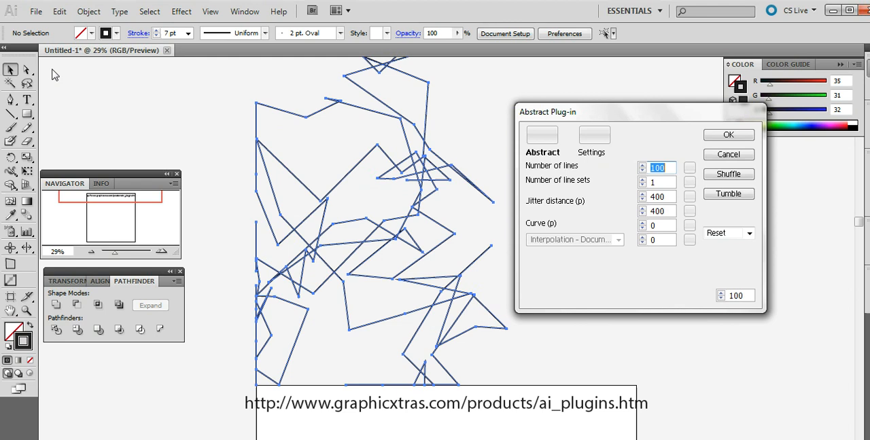
mouse_move(46, 83)
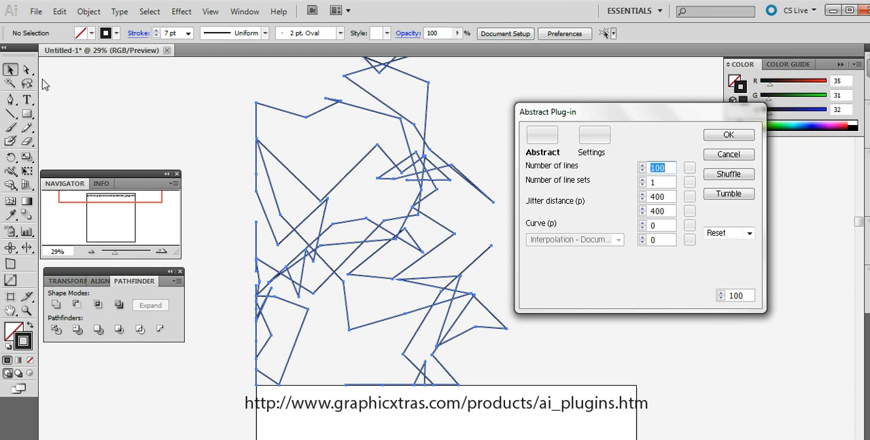
mouse_move(584, 120)
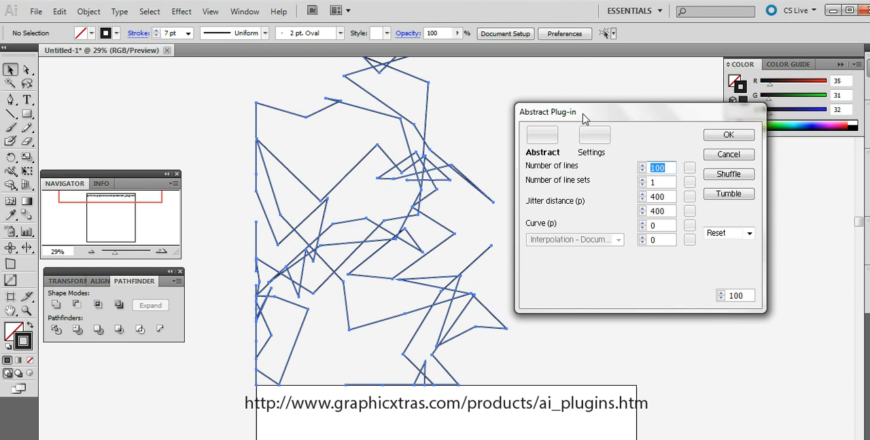
Raise the Abstract settings to 121 lines in 6 line sets with jitter distance 400.
left_click_drag(581, 111, 538, 111)
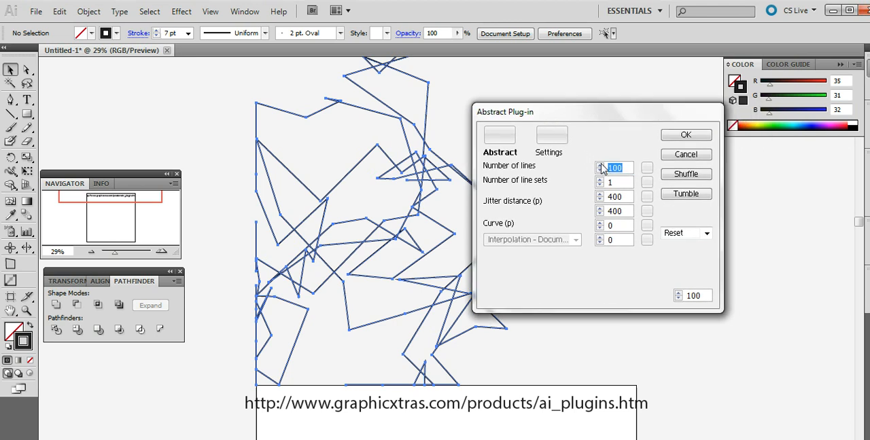
left_click(600, 166)
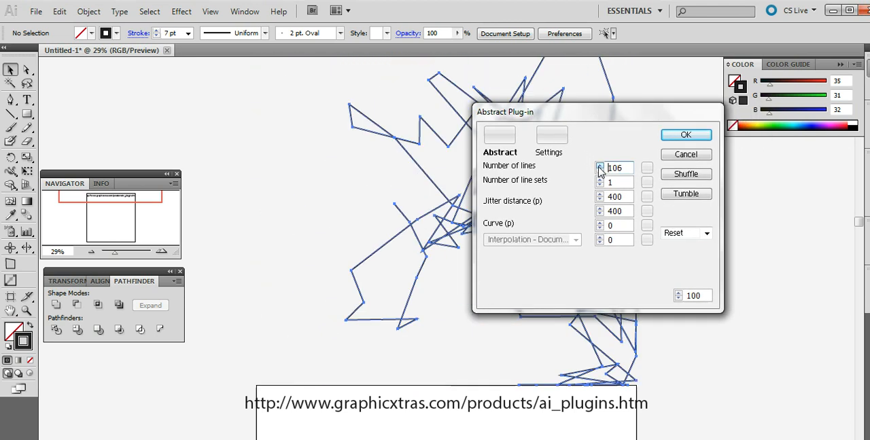
left_click(600, 165)
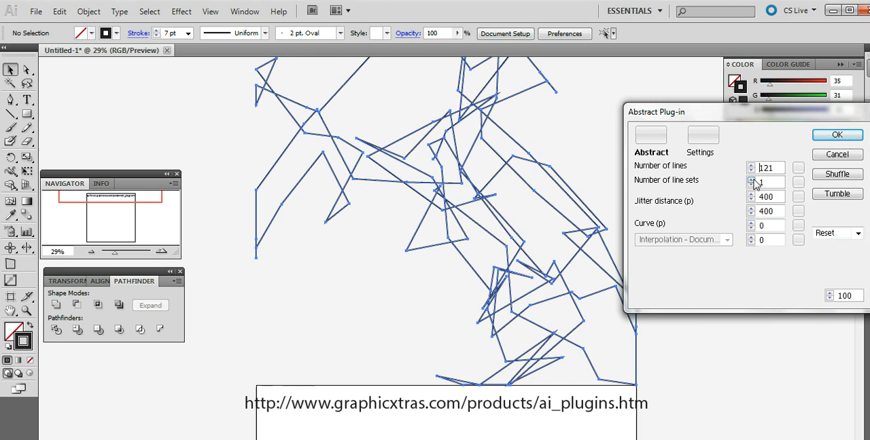
left_click(750, 179)
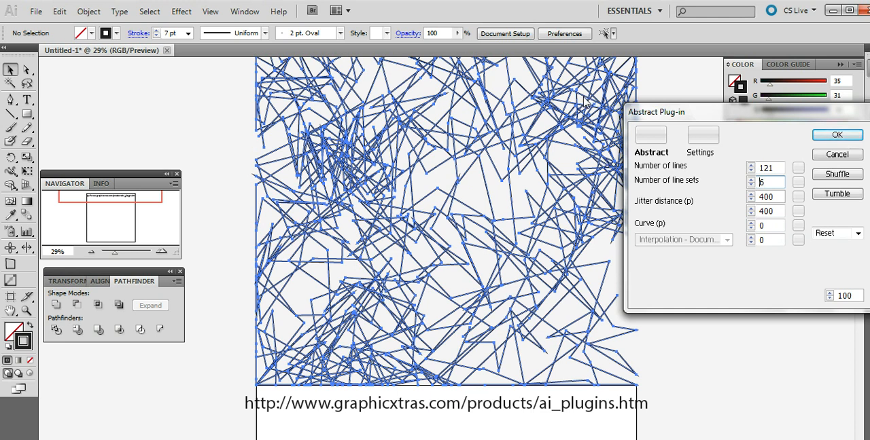
mouse_move(520, 41)
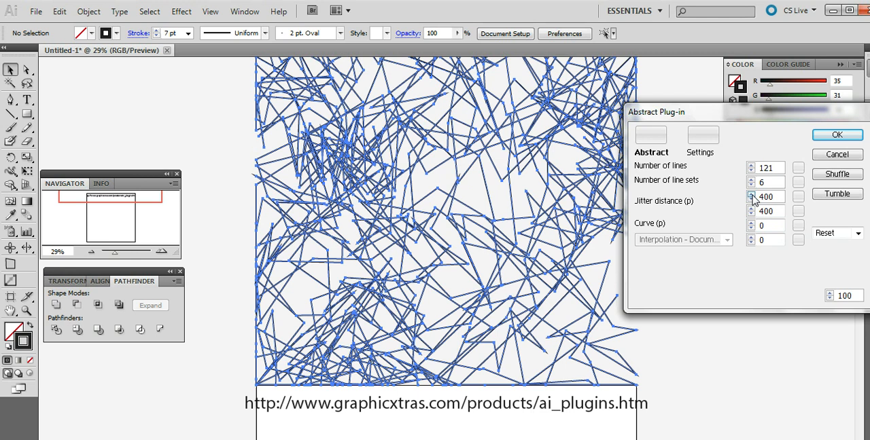
Cut the line sets down to 1 and return the jitter distance to 400.
left_click(750, 185)
type("1")
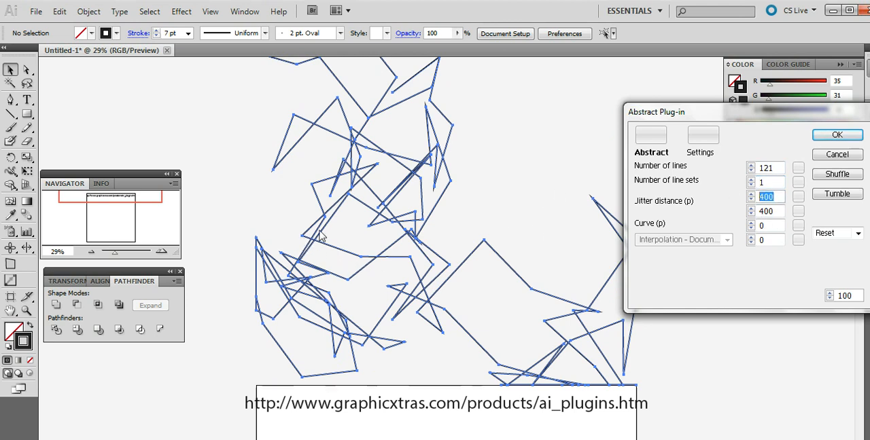
mouse_move(533, 239)
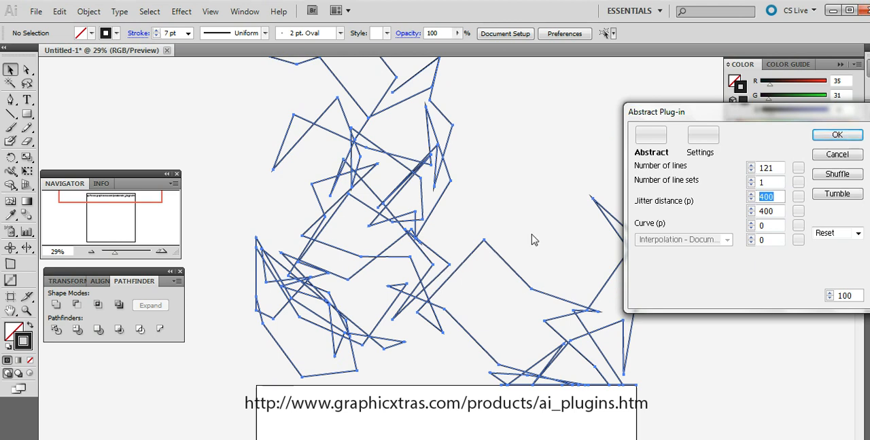
mouse_move(593, 209)
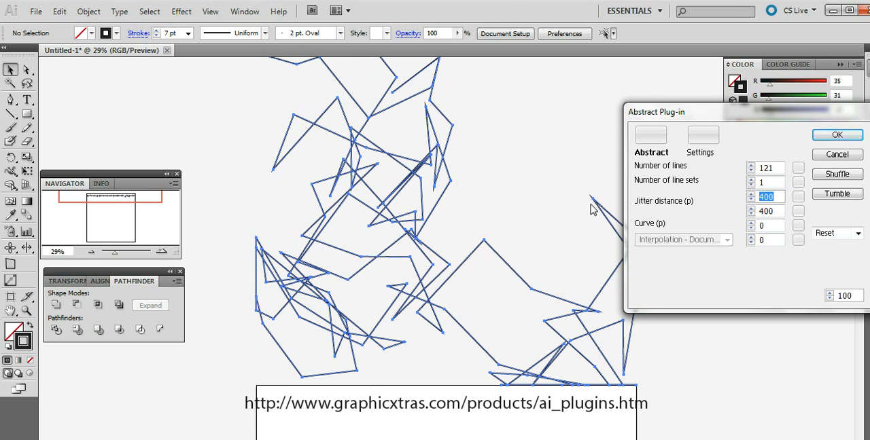
mouse_move(525, 264)
type("100")
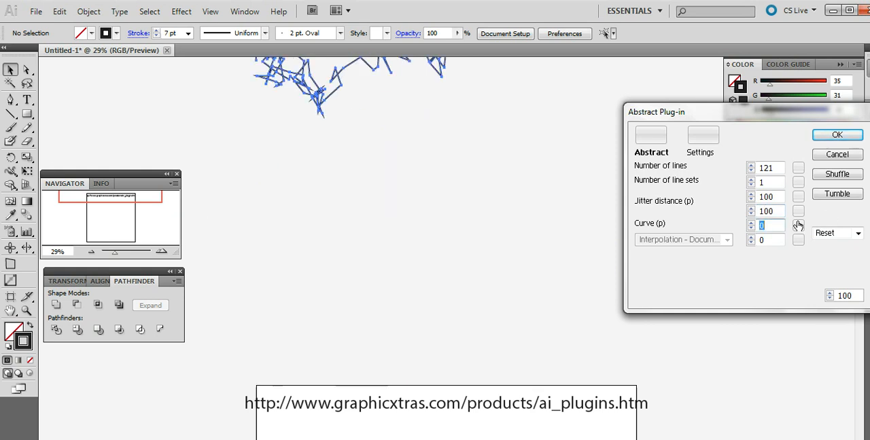
type("40")
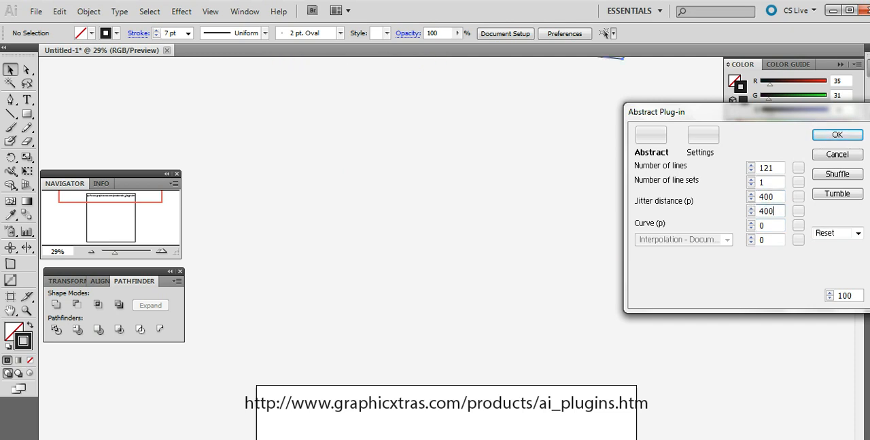
Shuffle the line arrangement repeatedly until a compact tangle remains.
left_click(837, 174)
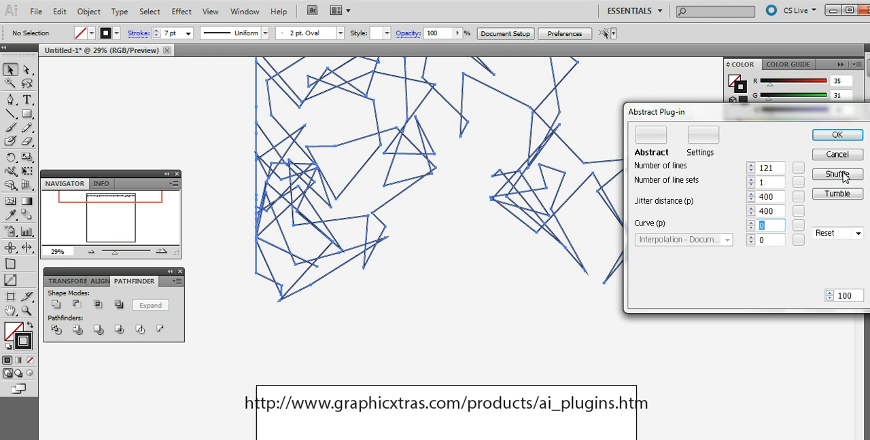
left_click(837, 174)
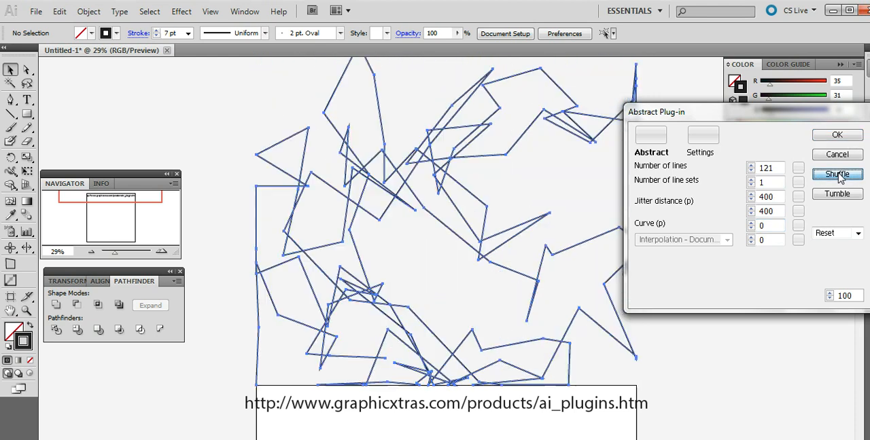
left_click(837, 174)
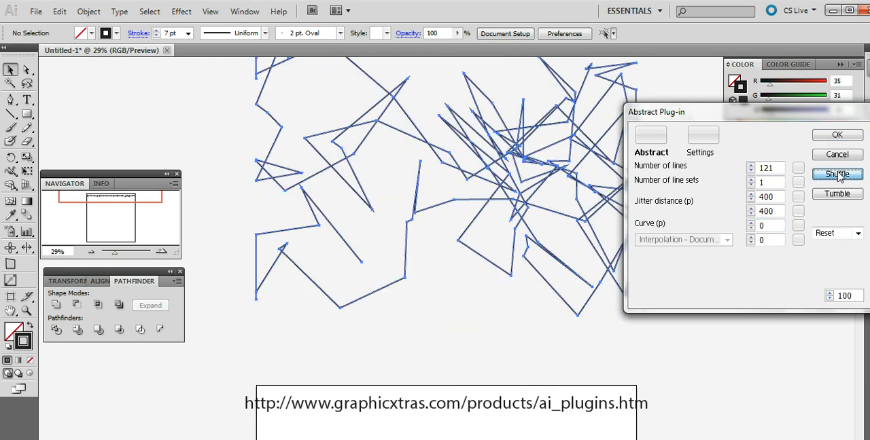
left_click(837, 174)
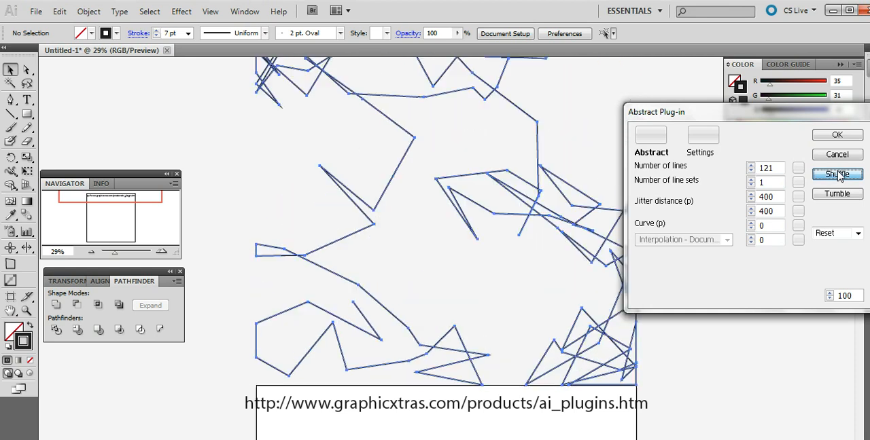
left_click(838, 174)
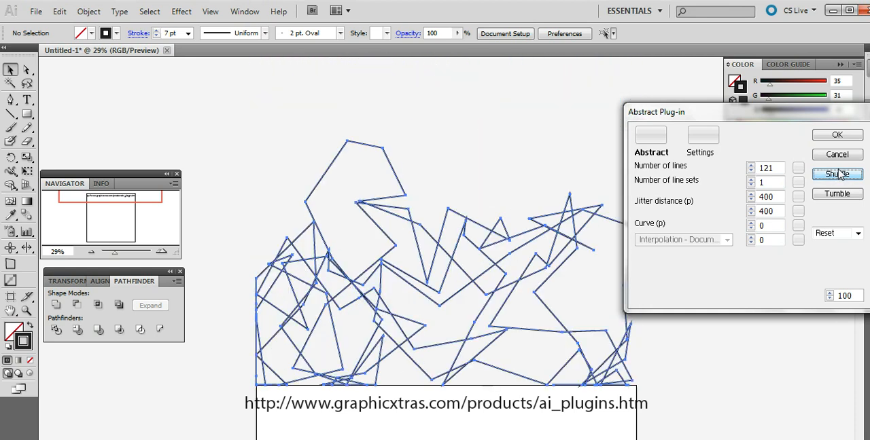
left_click(837, 174)
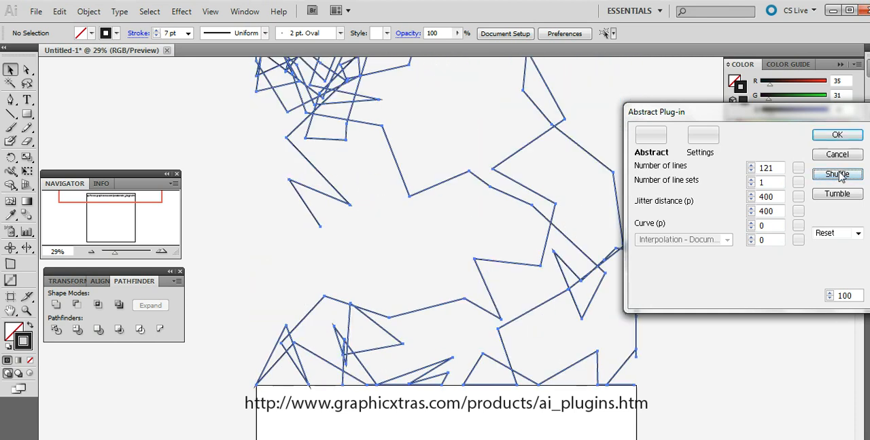
left_click(837, 174)
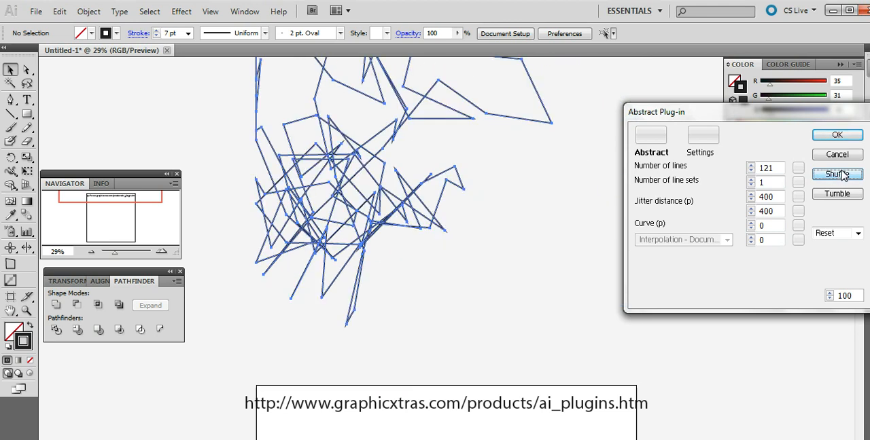
left_click(837, 174)
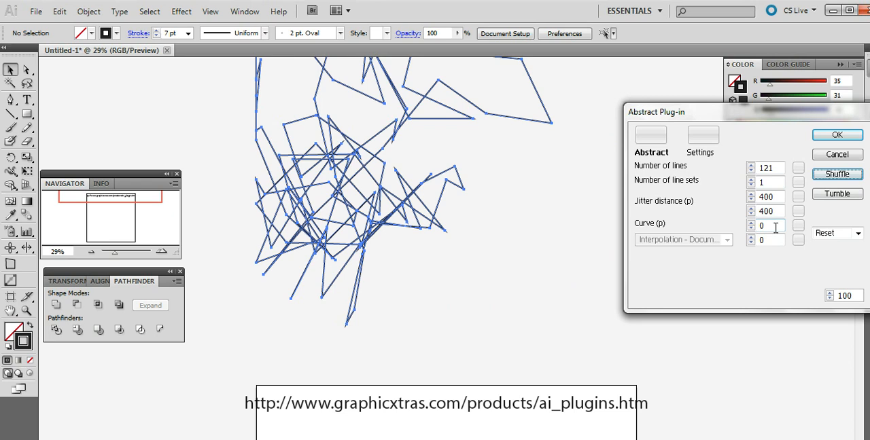
Set Curve to 100, accept the range warning, and reshuffle the curvy lines several times.
type("100")
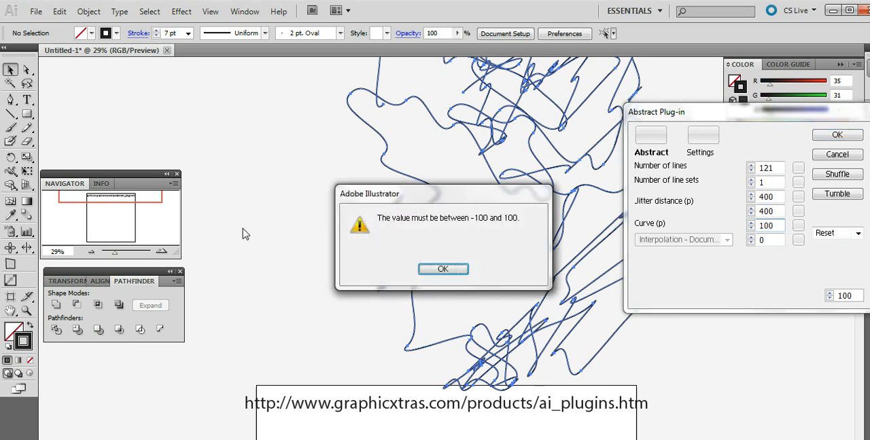
left_click(443, 269)
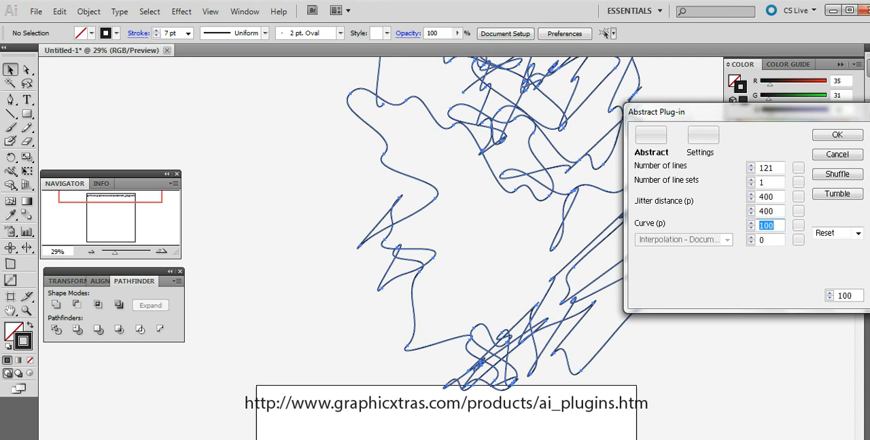
mouse_move(791, 224)
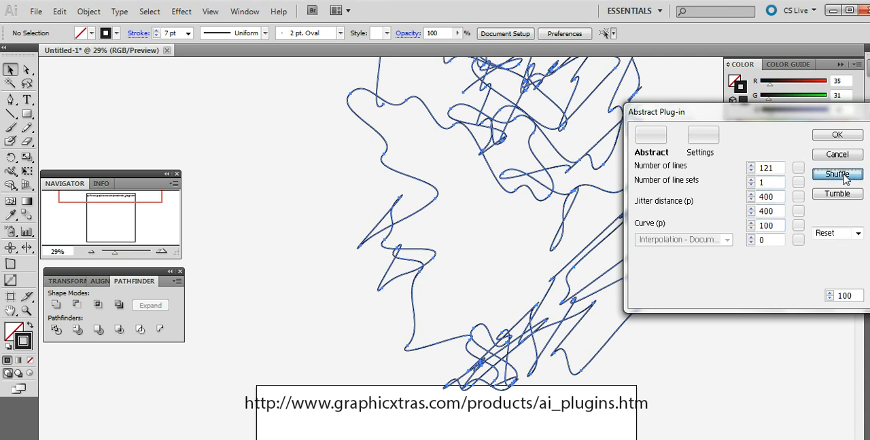
left_click(837, 174)
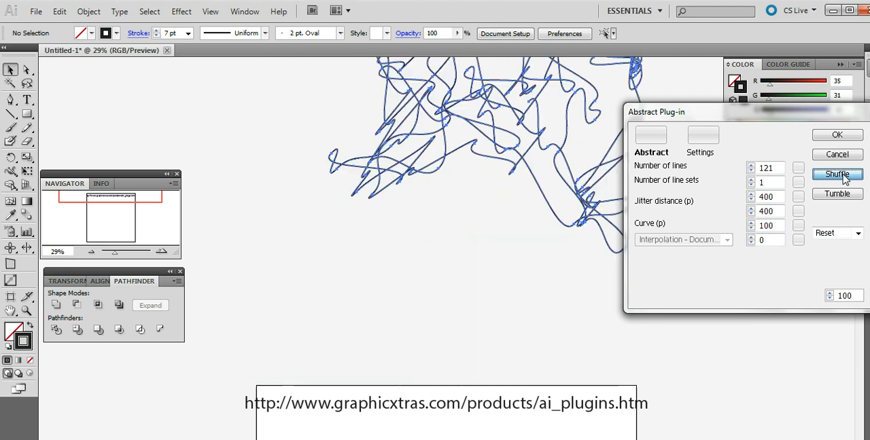
left_click(837, 174)
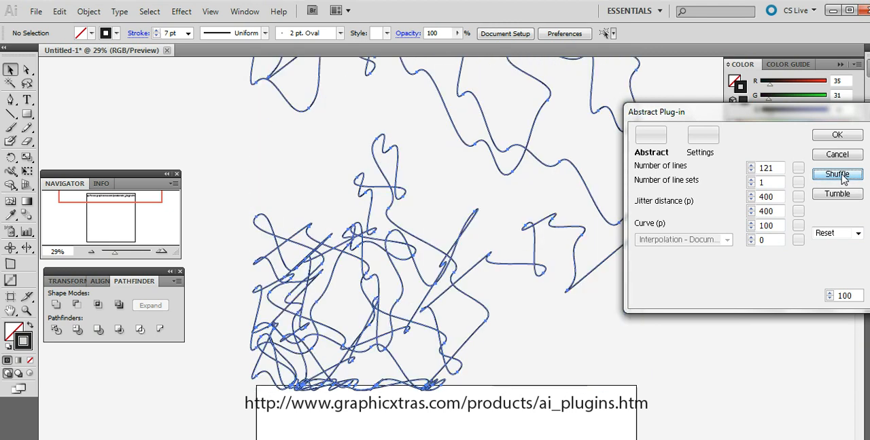
left_click(837, 174)
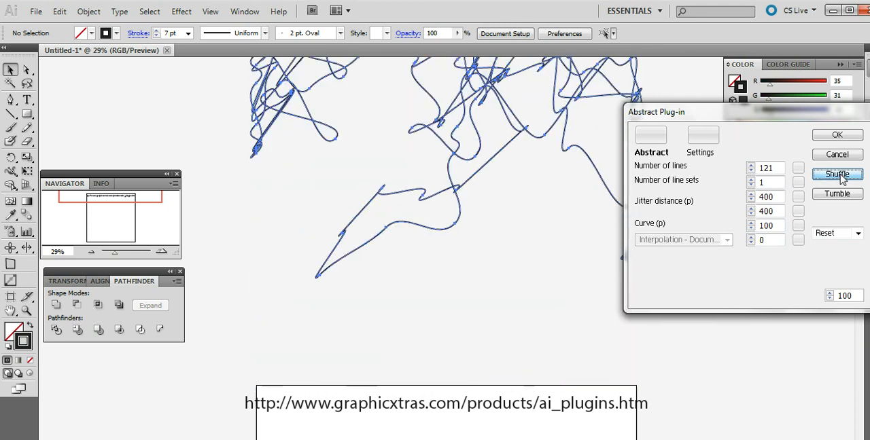
left_click(838, 174)
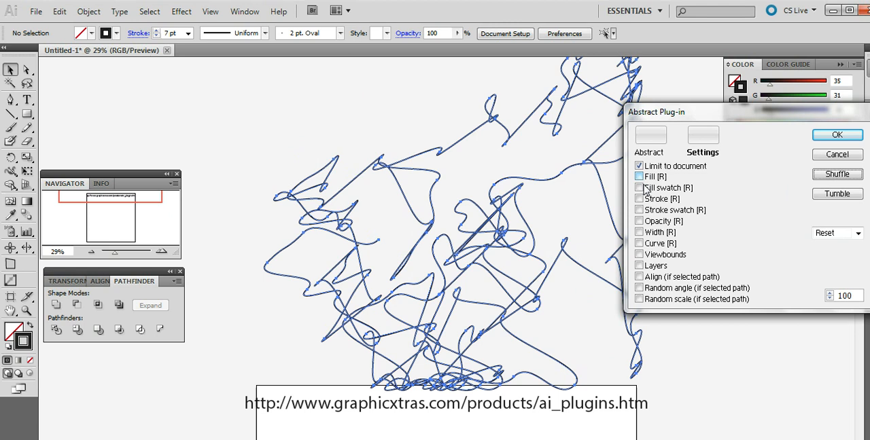
Enable random stroke colour in the Settings tab and reshuffle the lines with it.
left_click(639, 199)
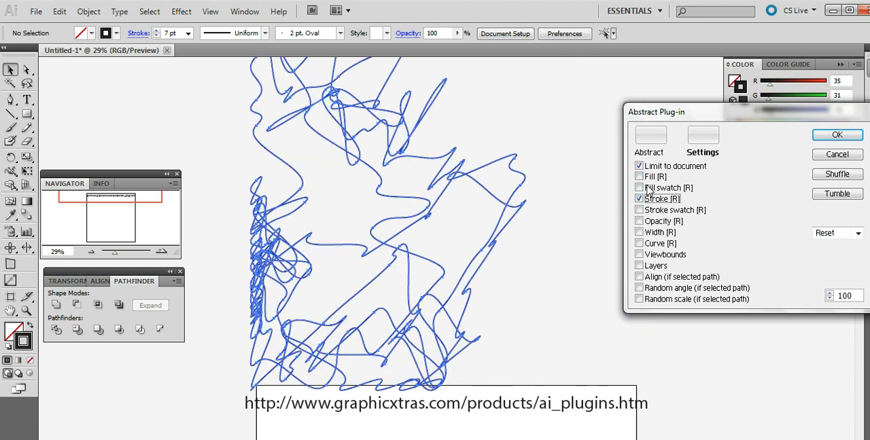
left_click(837, 174)
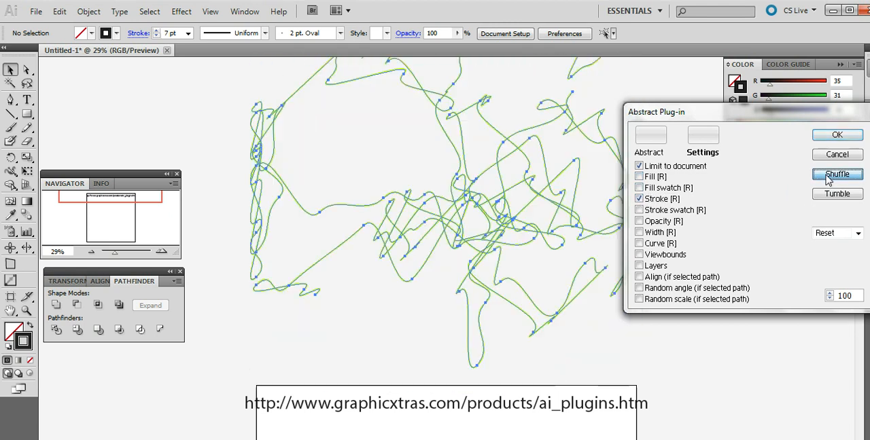
left_click(837, 174)
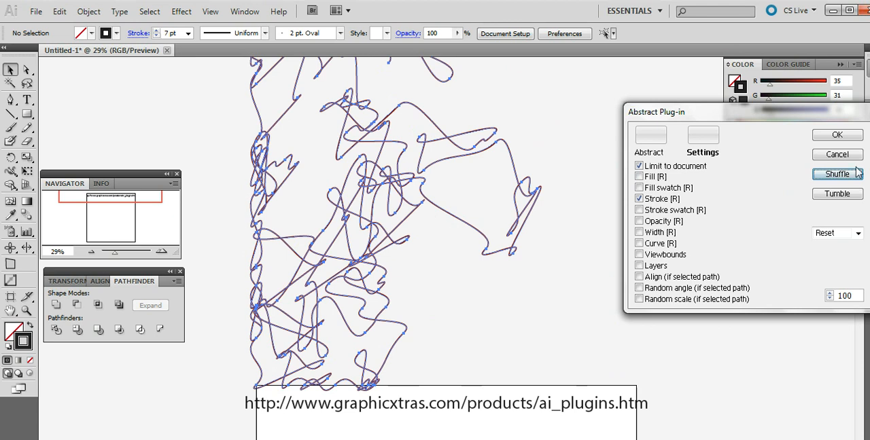
left_click(837, 174)
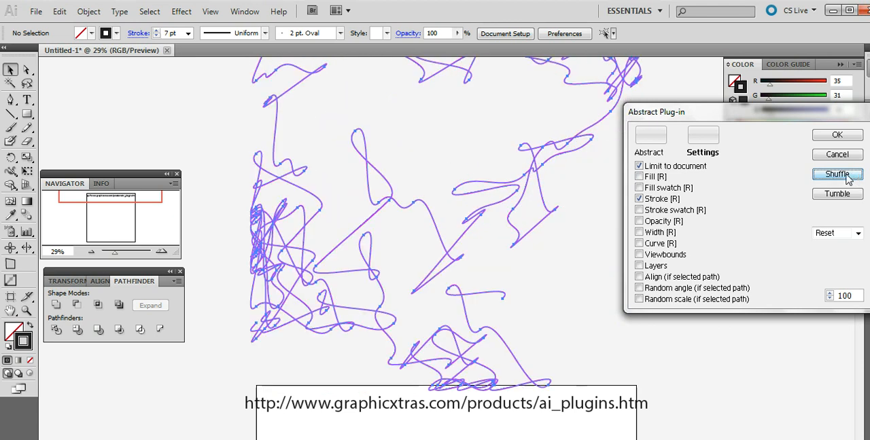
Randomise the stroke widths and tumble and shuffle the lines into a fresh tangle.
left_click(837, 174)
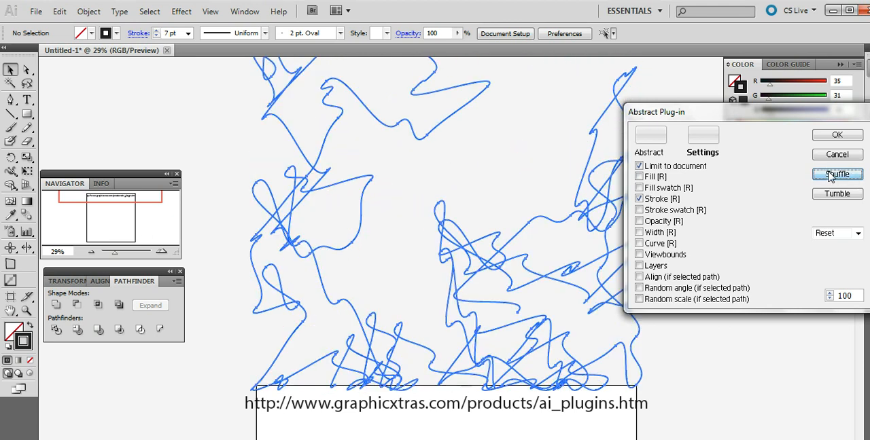
left_click(837, 174)
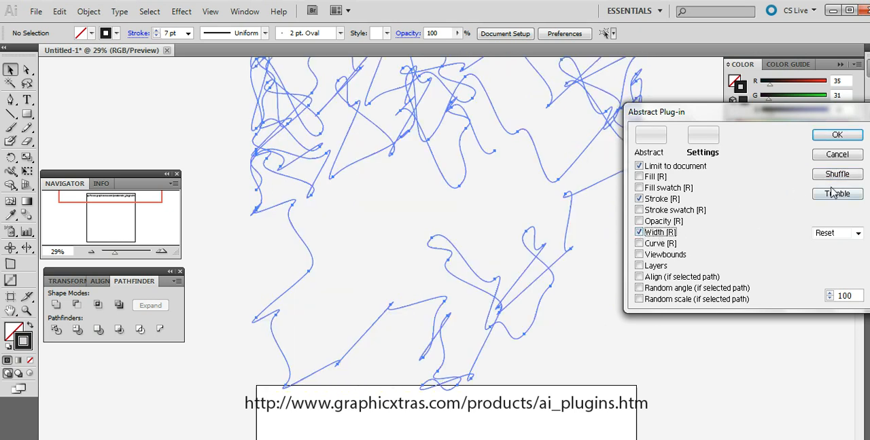
left_click(837, 174)
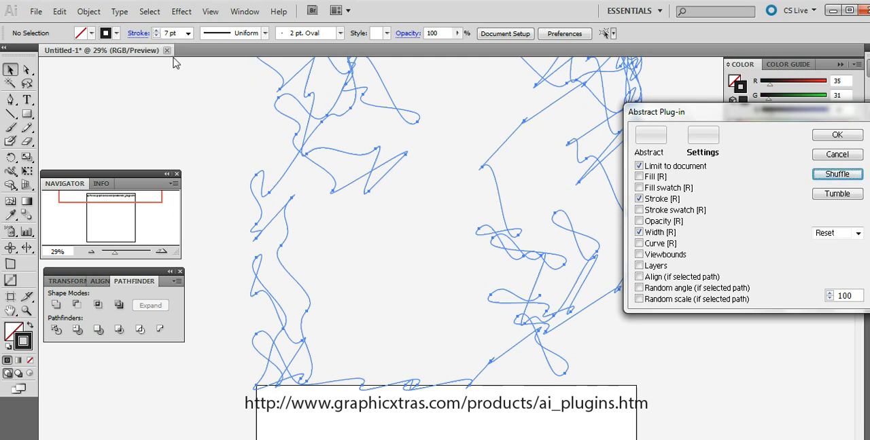
mouse_move(283, 180)
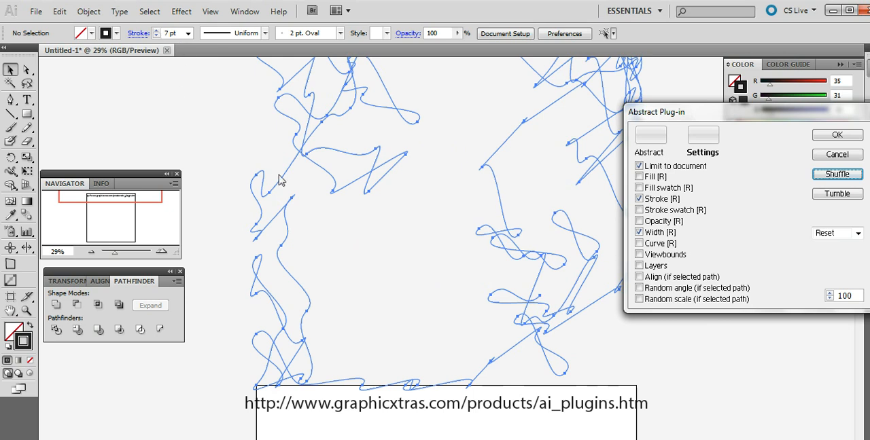
mouse_move(301, 165)
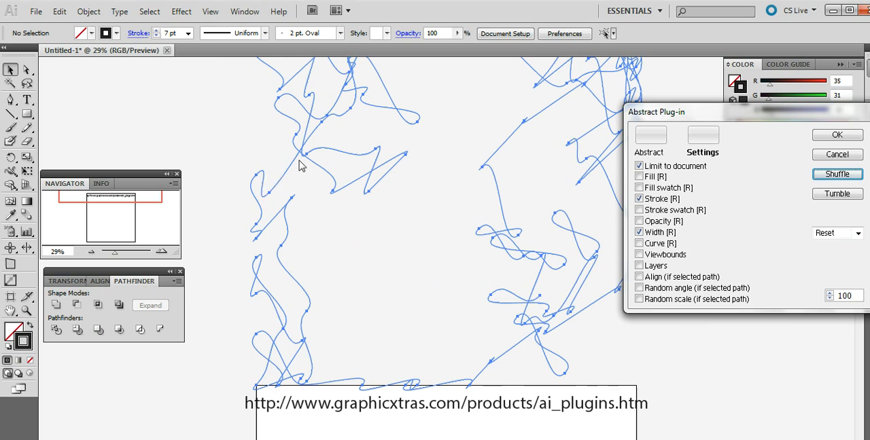
mouse_move(692, 162)
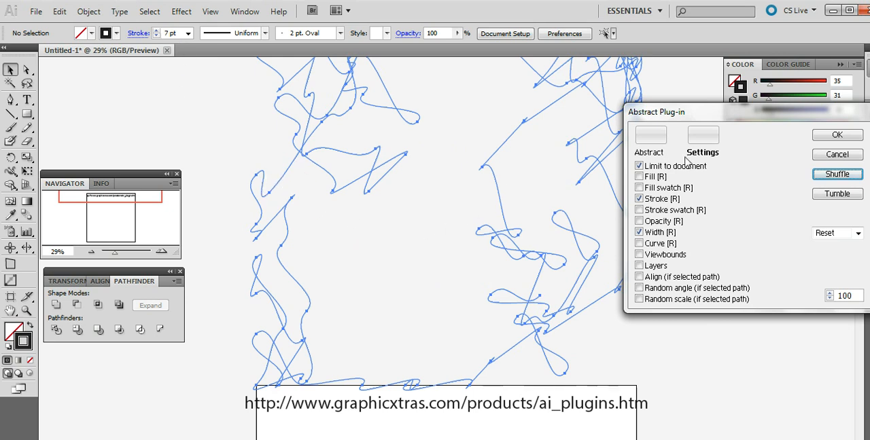
left_click(837, 174)
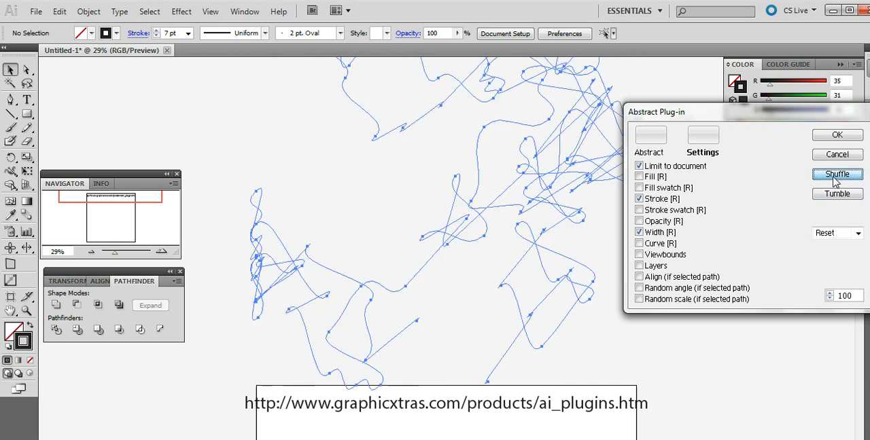
left_click(837, 173)
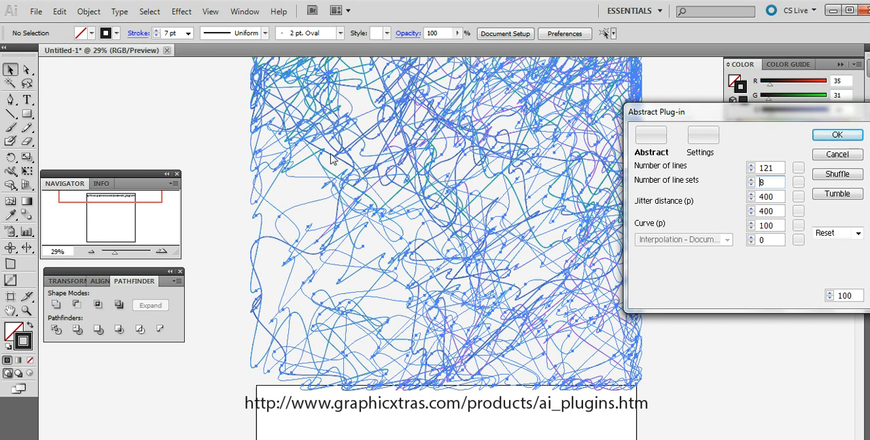
mouse_move(599, 133)
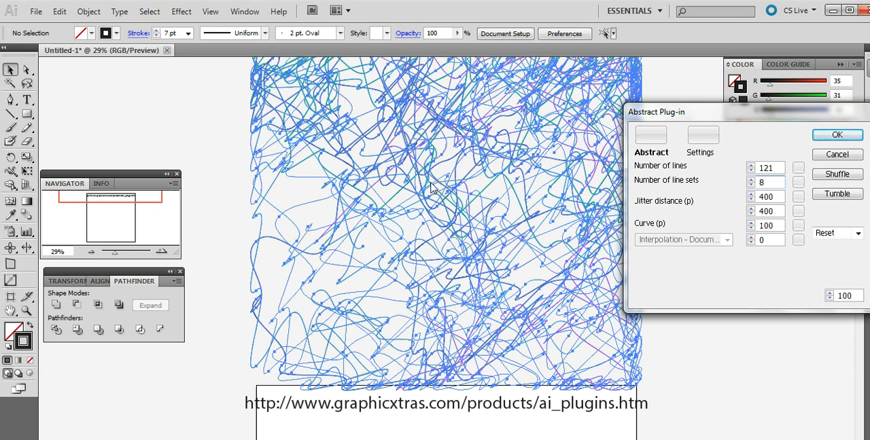
mouse_move(422, 198)
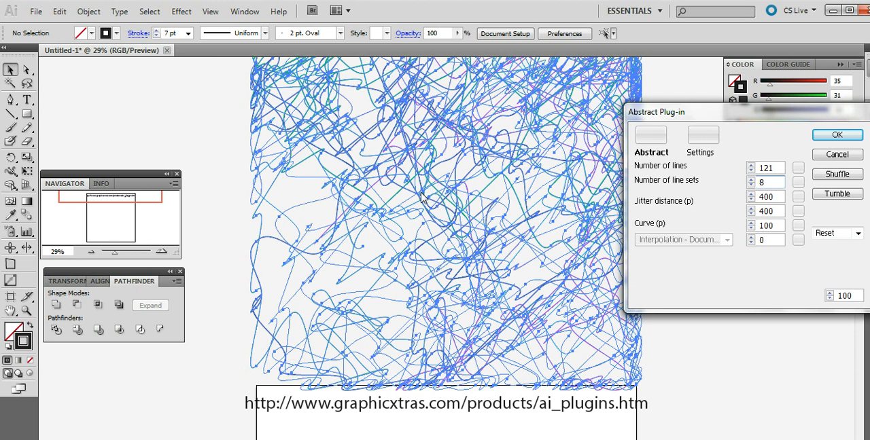
Set the number of line sets to 8 for a dense multicolour tangle.
left_click(766, 182)
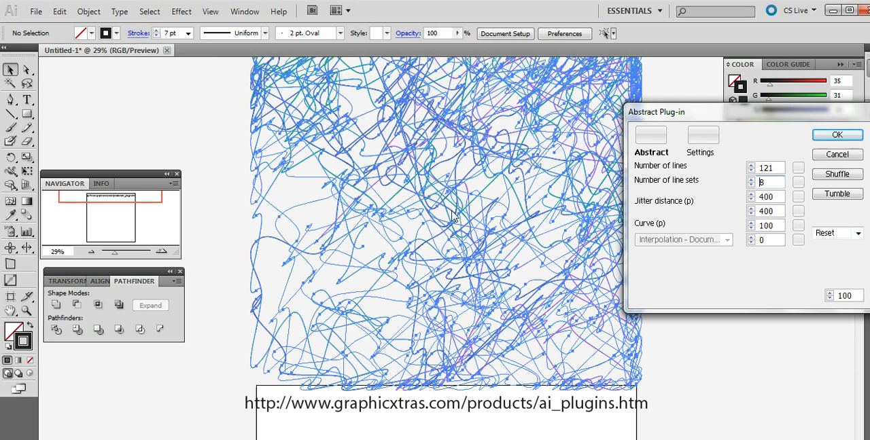
left_click(703, 136)
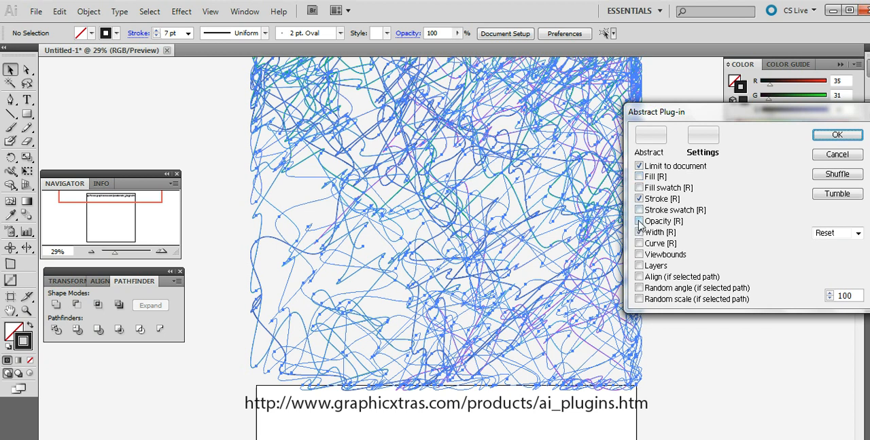
Enable random Opacity and Curve, review the Abstract settings, then close the plug-in dialog.
left_click(638, 221)
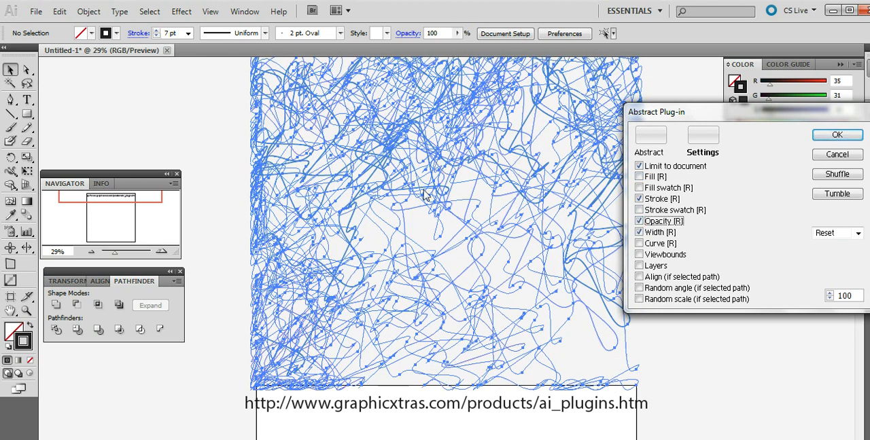
mouse_move(419, 205)
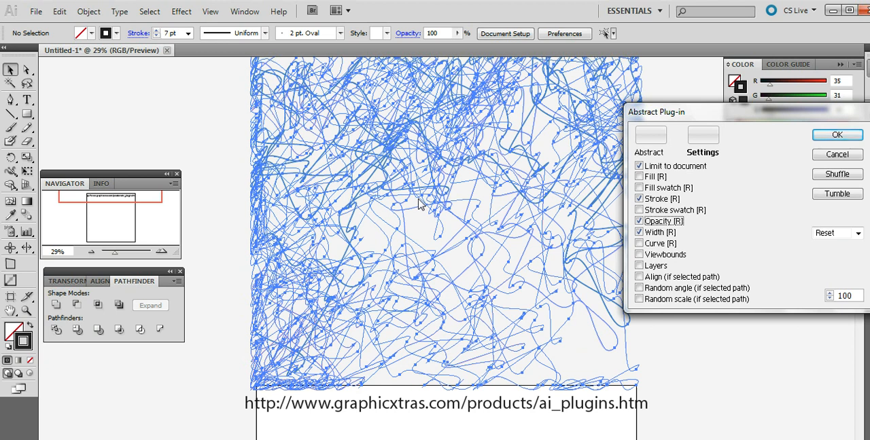
mouse_move(639, 250)
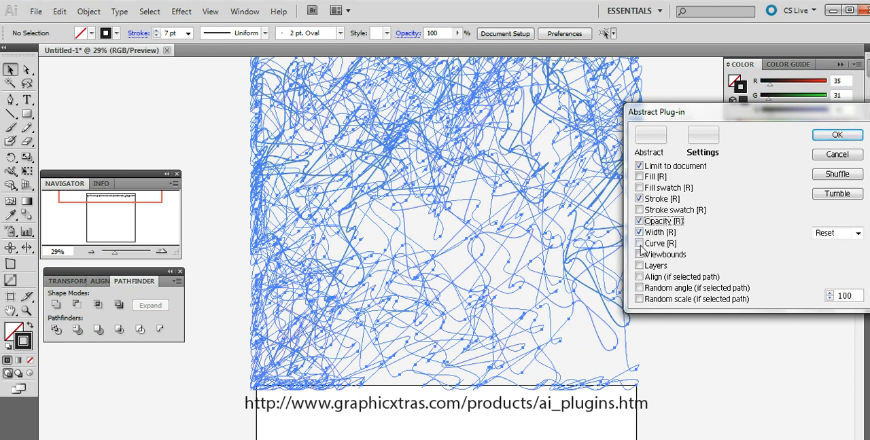
left_click(639, 243)
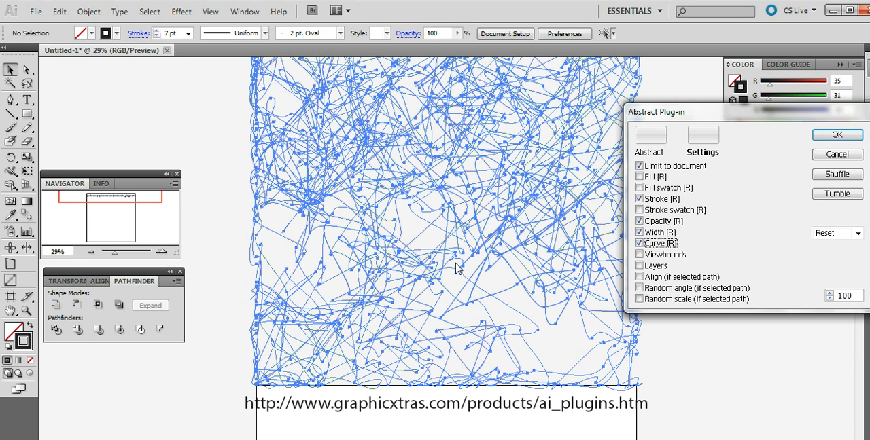
mouse_move(614, 115)
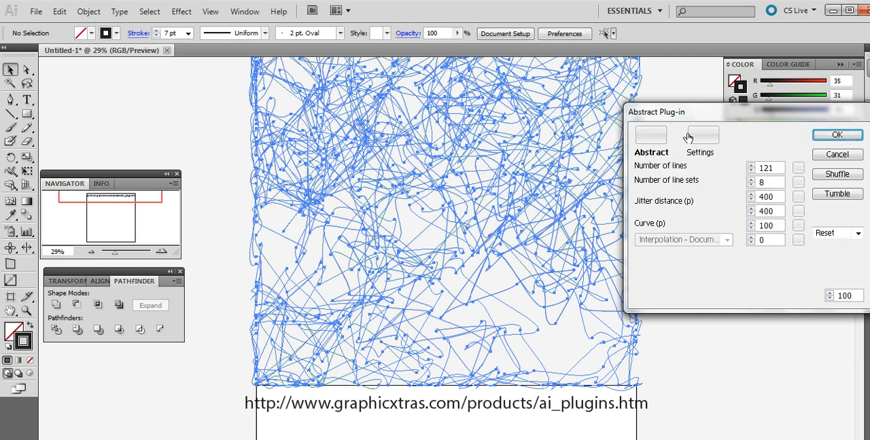
left_click(701, 134)
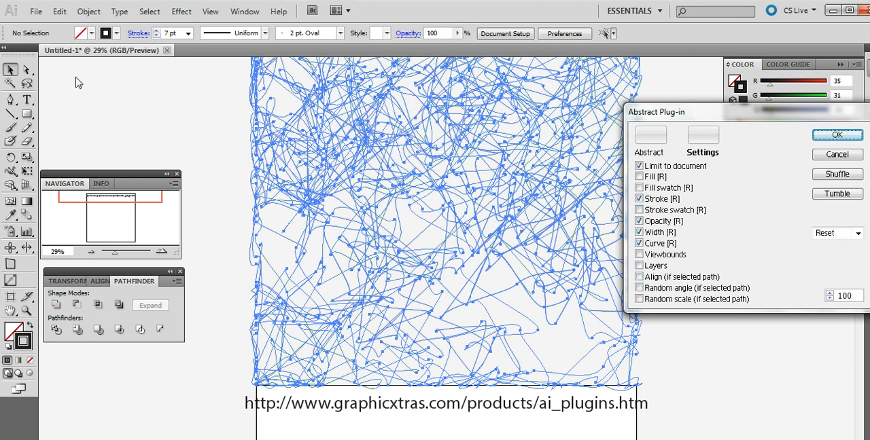
mouse_move(678, 28)
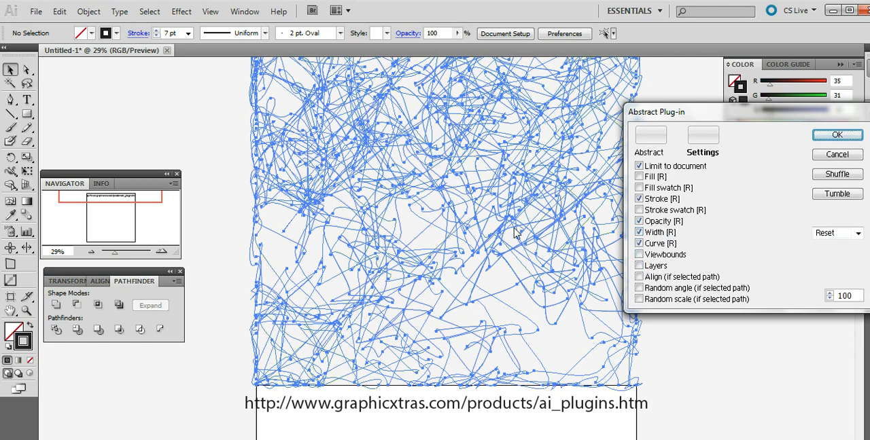
mouse_move(528, 228)
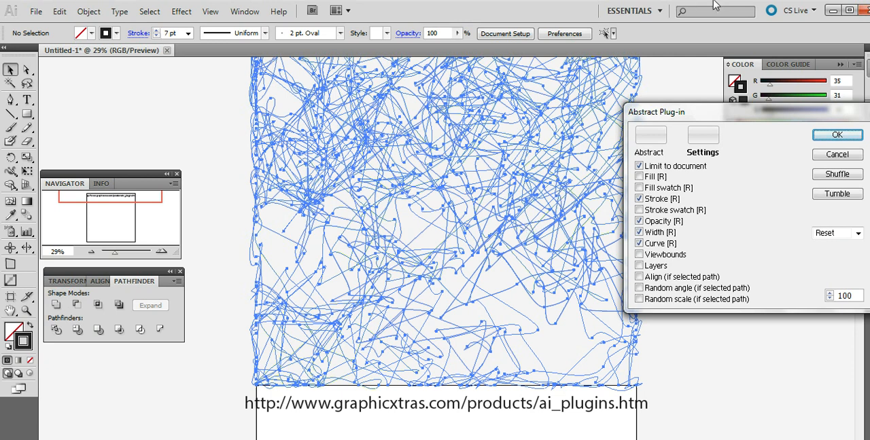
mouse_move(501, 204)
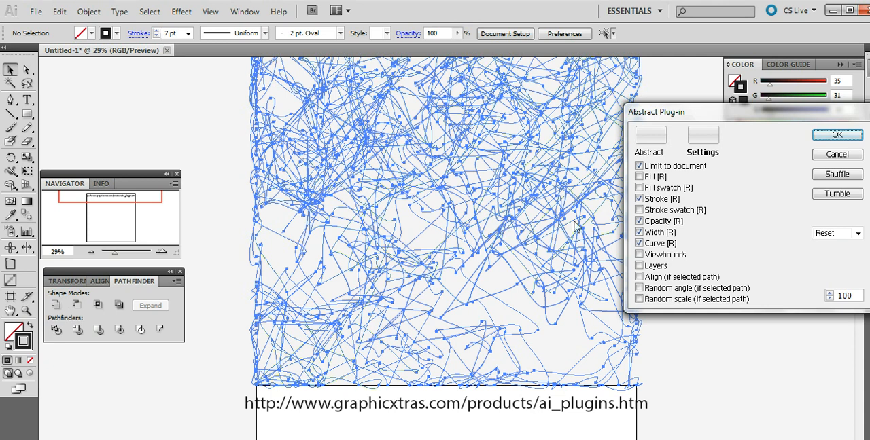
mouse_move(364, 188)
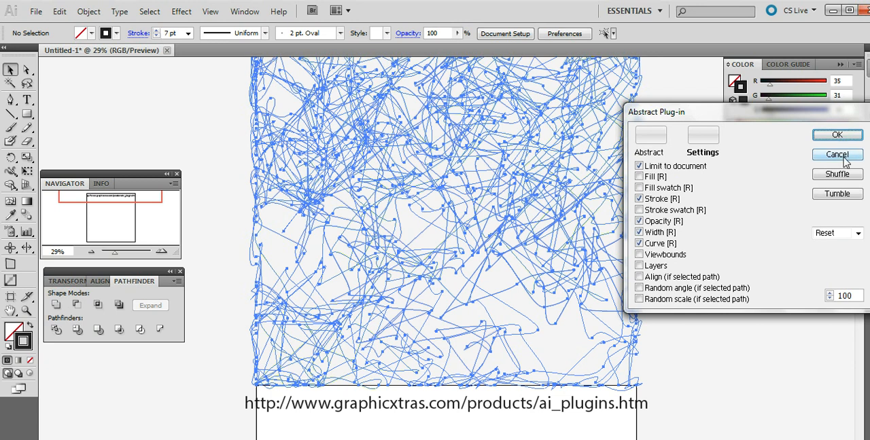
left_click(837, 155)
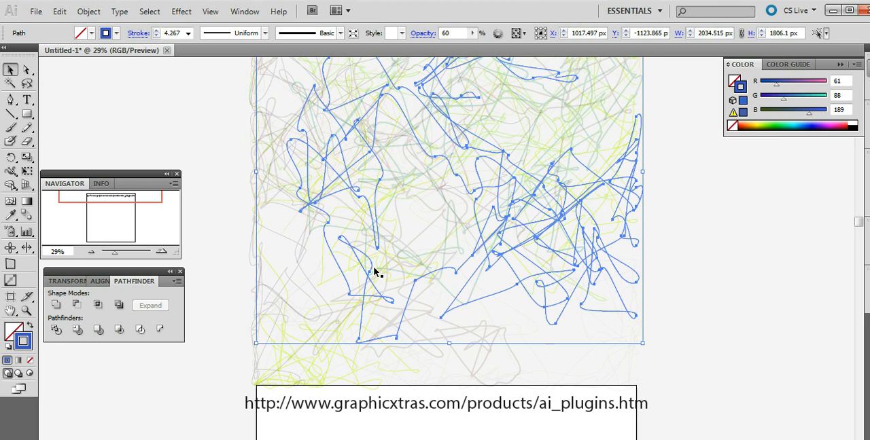
mouse_move(231, 117)
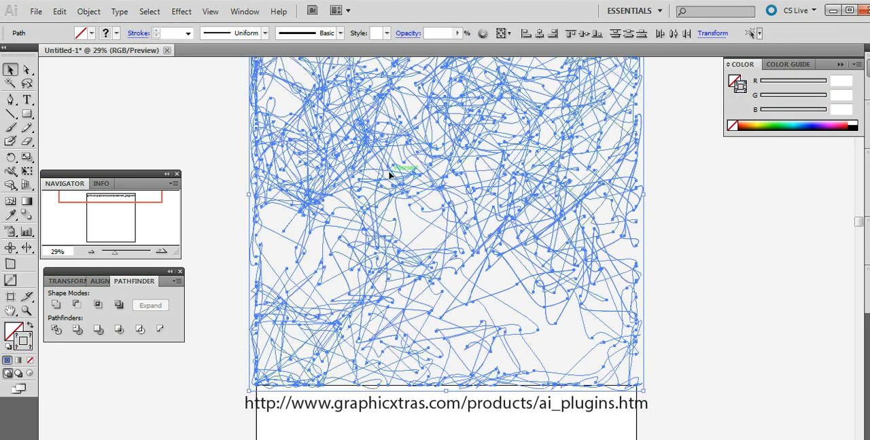
mouse_move(386, 171)
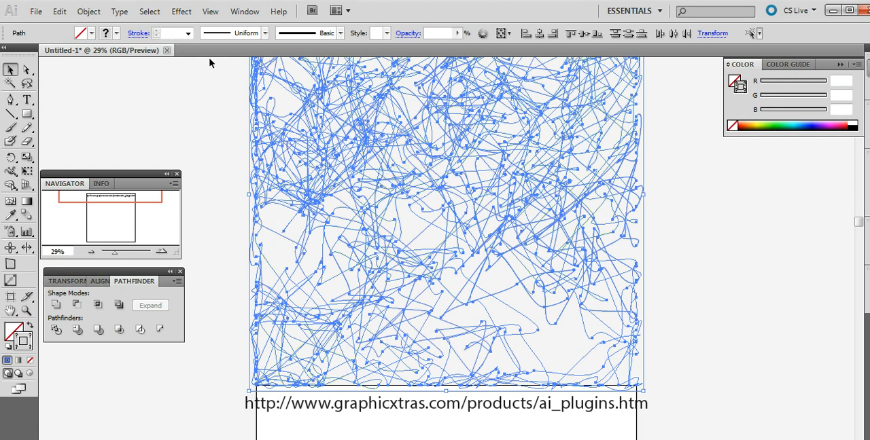
Thin the stroke weight, clear the scribbled paths, and reopen the Abstract plug-in.
left_click(188, 32)
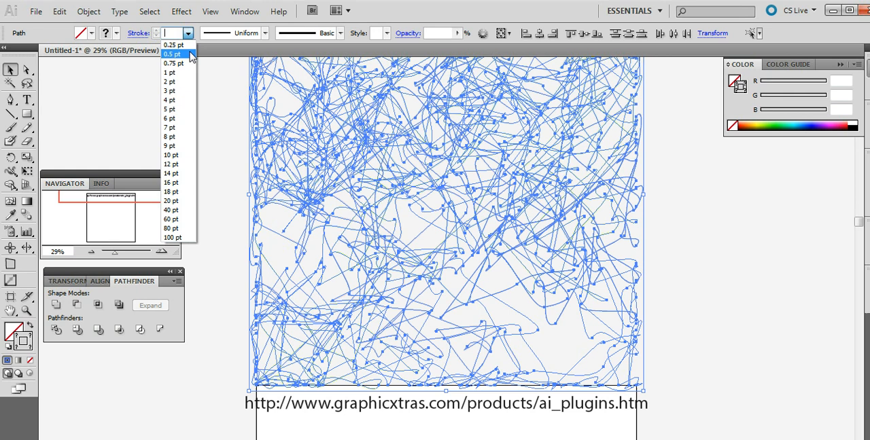
left_click(273, 33)
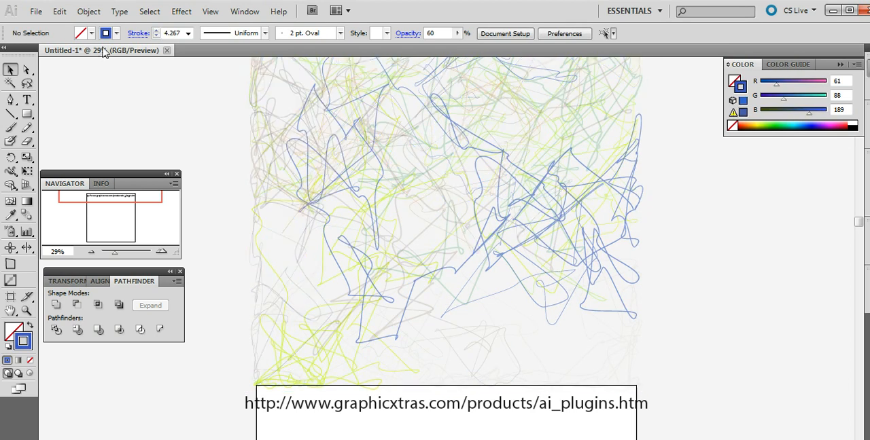
left_click(60, 11)
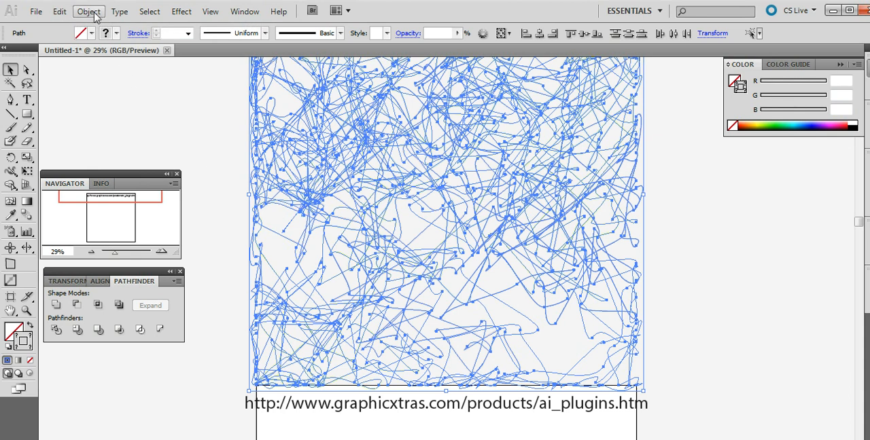
key("Ctrl+z")
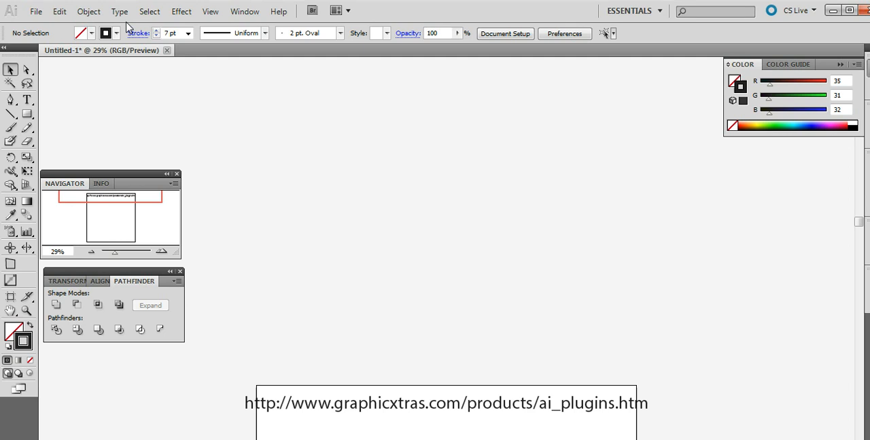
left_click(109, 11)
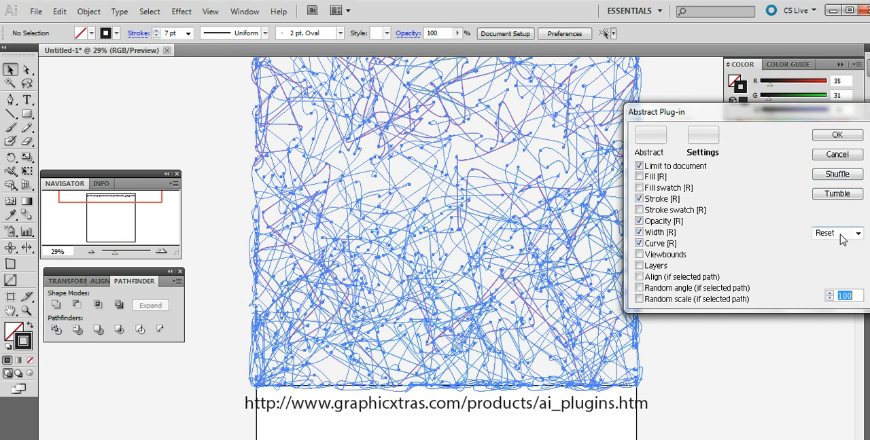
left_click(835, 234)
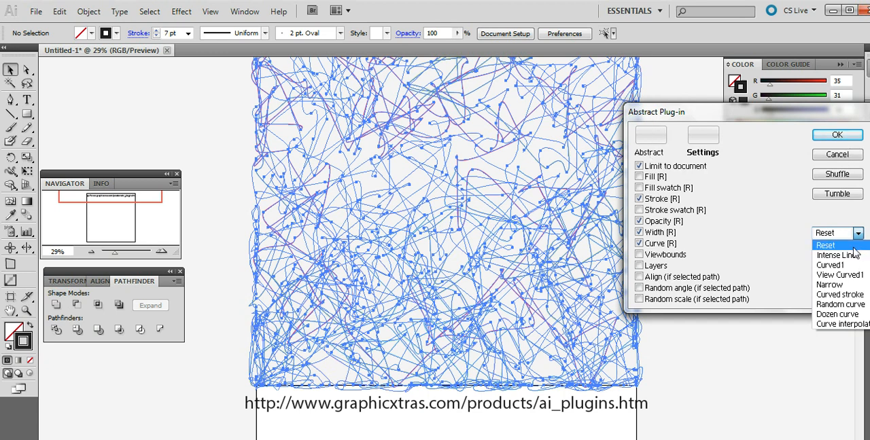
left_click(826, 244)
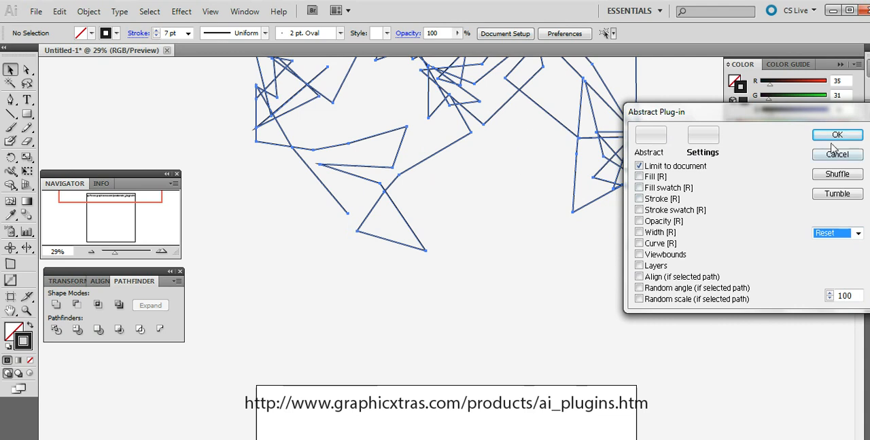
left_click(837, 133)
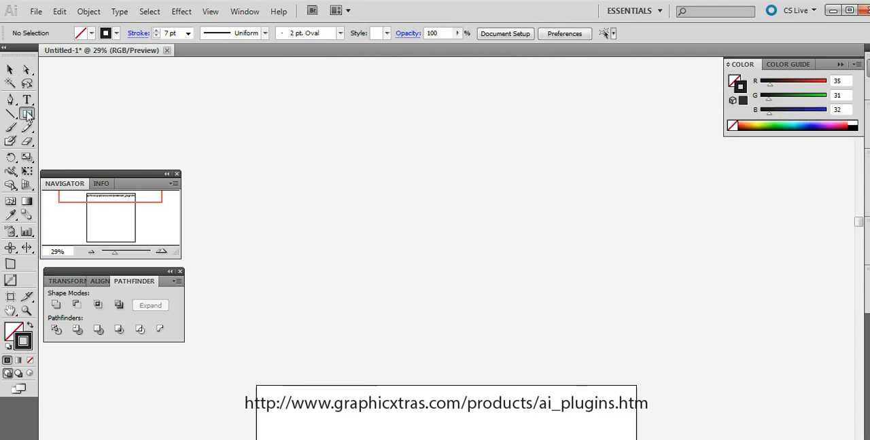
Draw a small narrow upright rectangle near the artboard centre.
left_click_drag(351, 241, 356, 265)
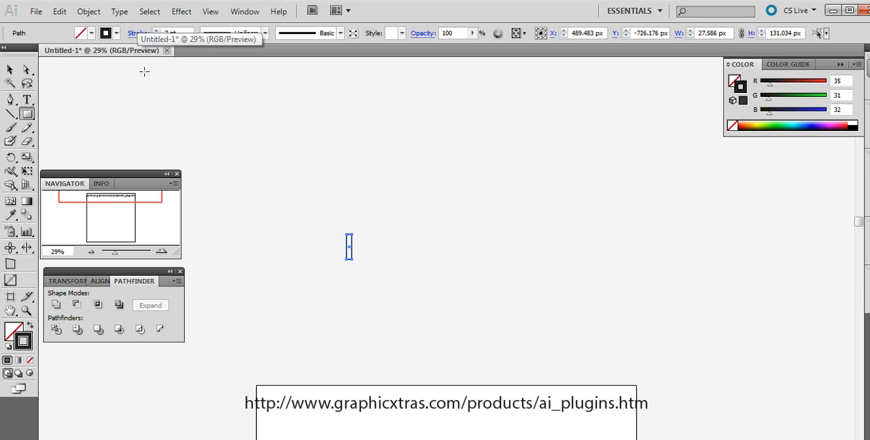
left_click(106, 12)
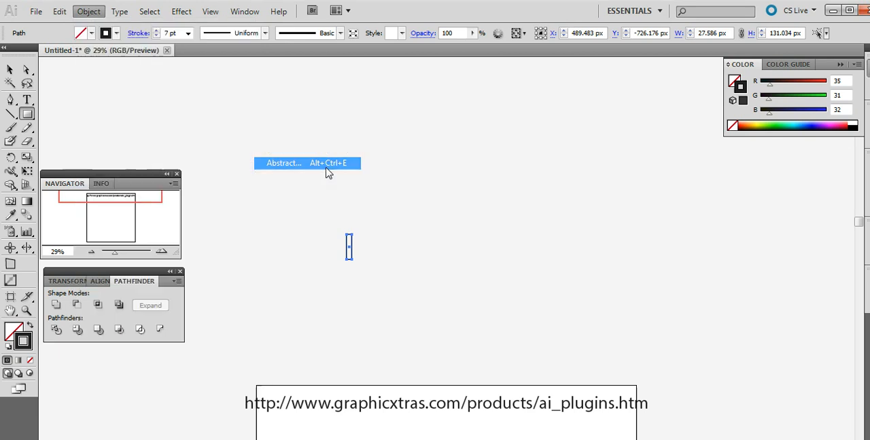
Run Abstract on the rectangle with Random angle and Random scale enabled.
left_click(283, 163)
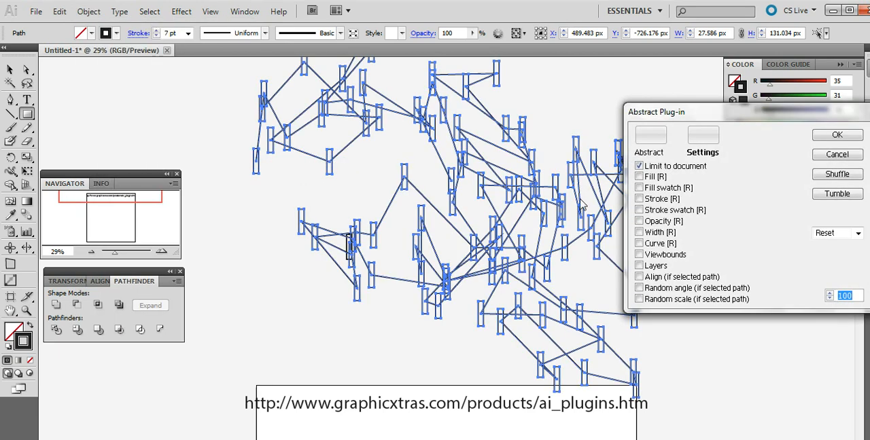
mouse_move(464, 125)
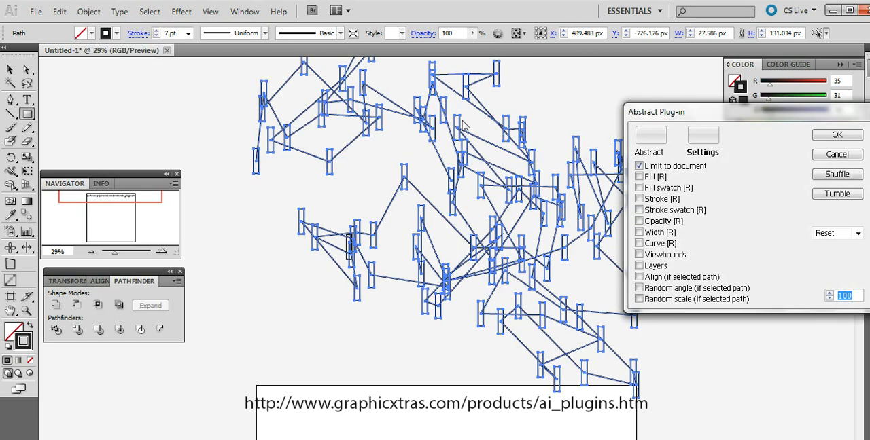
left_click(837, 174)
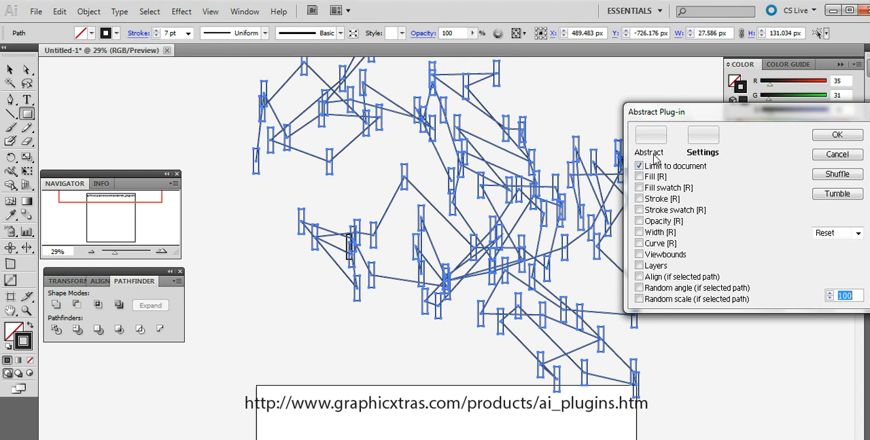
mouse_move(650, 136)
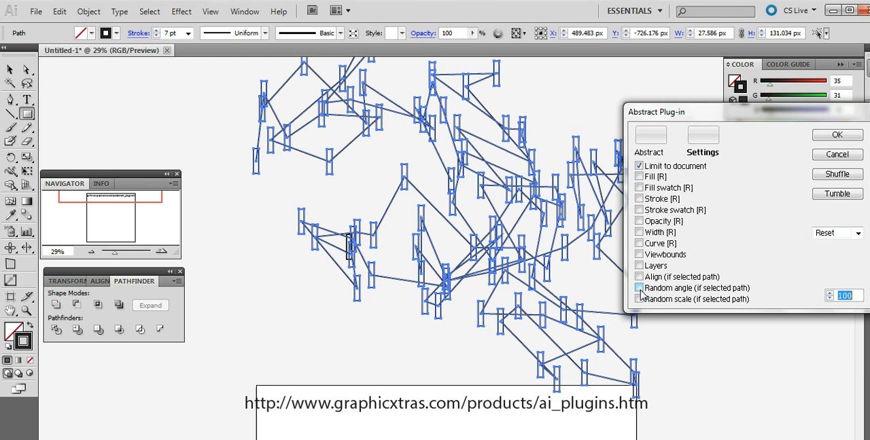
left_click(638, 288)
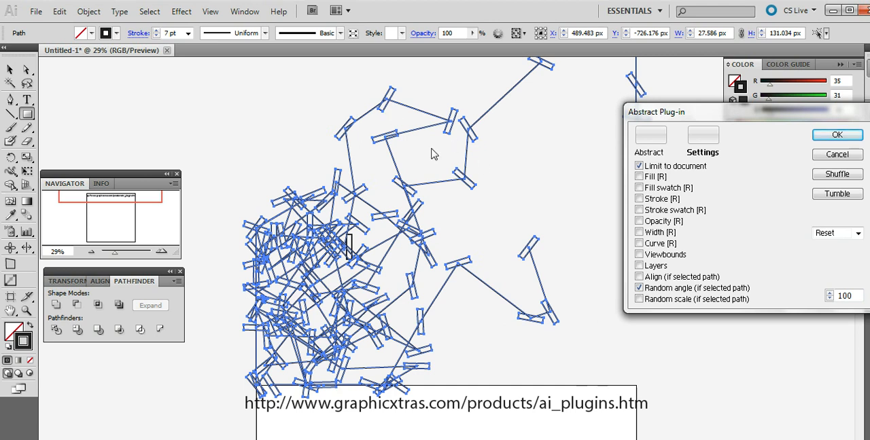
mouse_move(796, 188)
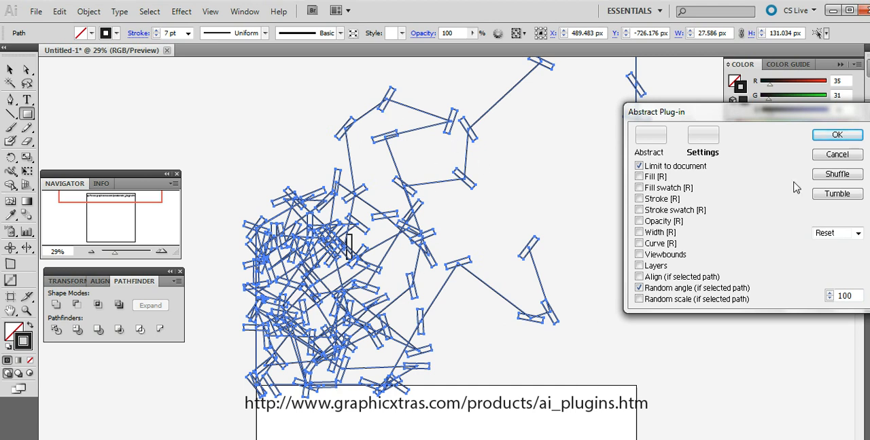
left_click(639, 299)
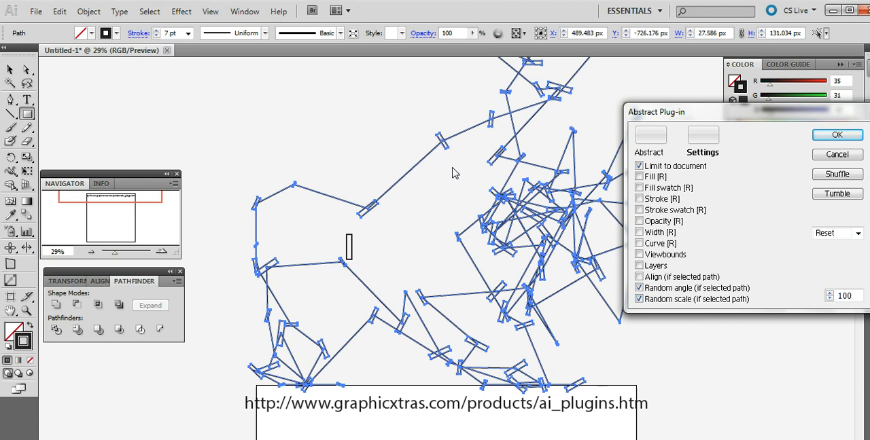
mouse_move(448, 178)
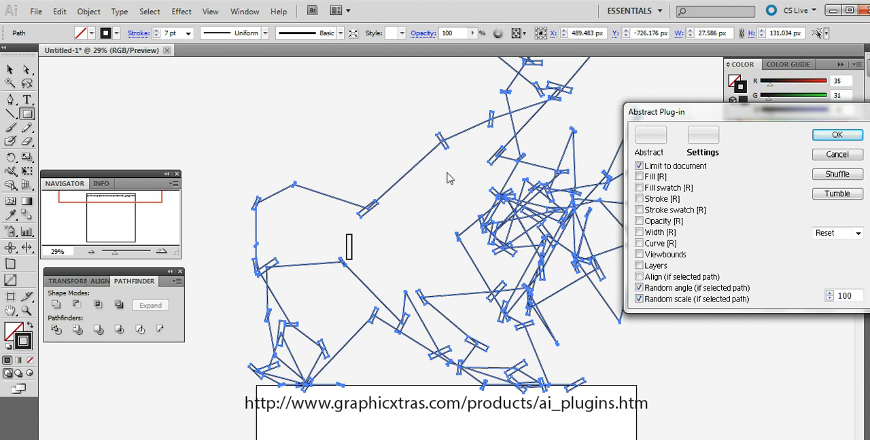
mouse_move(479, 188)
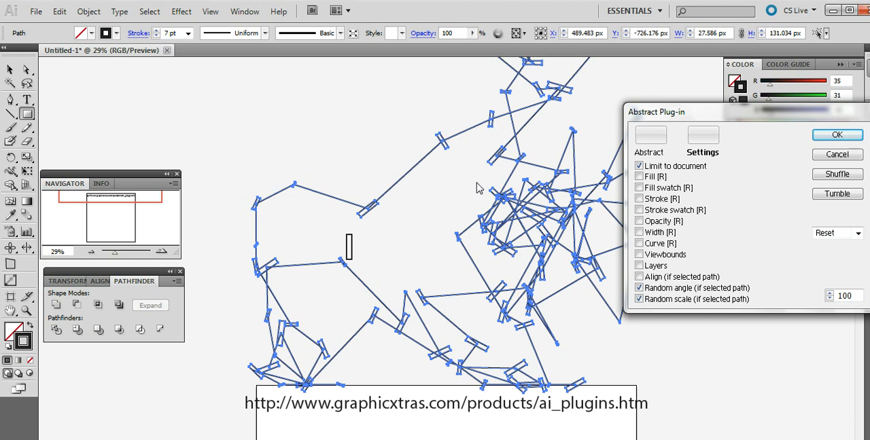
mouse_move(490, 191)
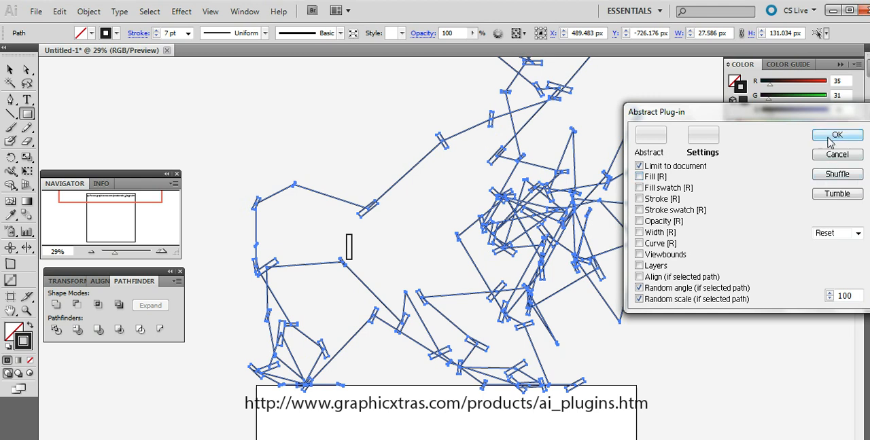
Apply Abstract, scattering randomly rotated and scaled rectangle copies over the artboard.
left_click(837, 134)
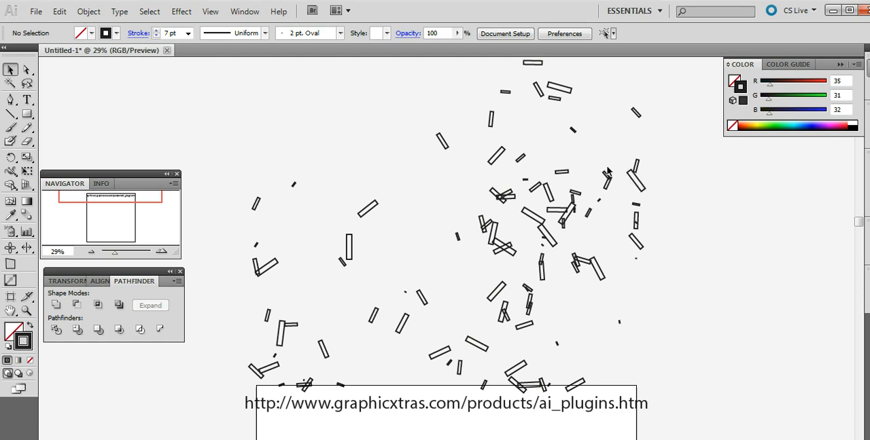
mouse_move(481, 141)
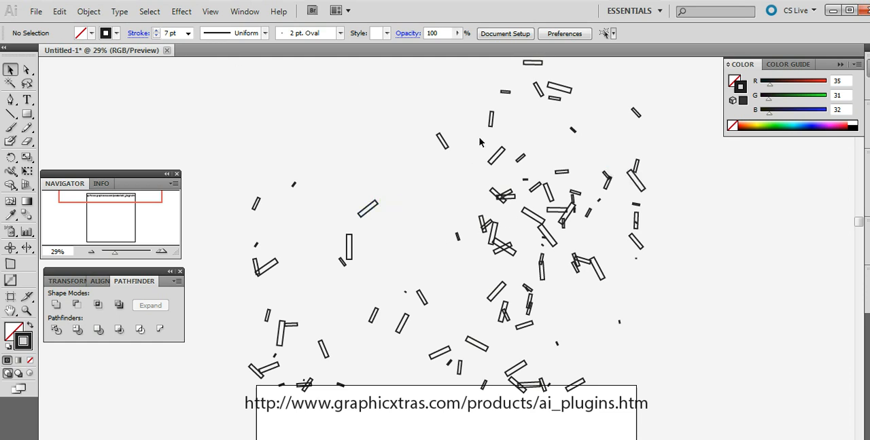
mouse_move(593, 303)
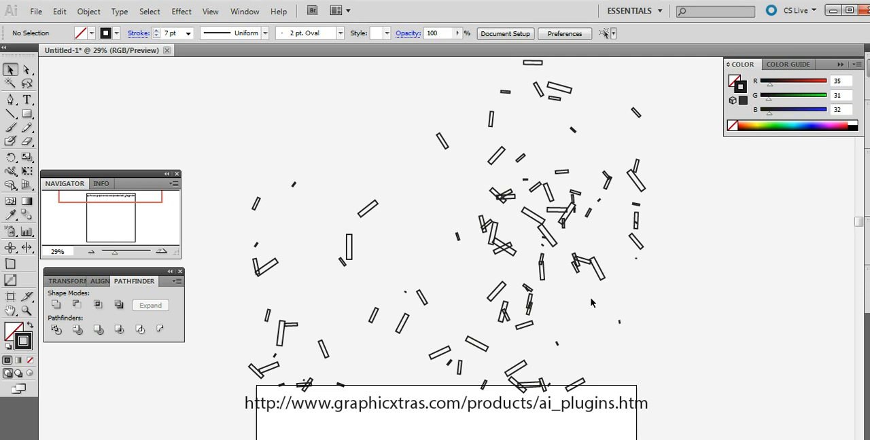